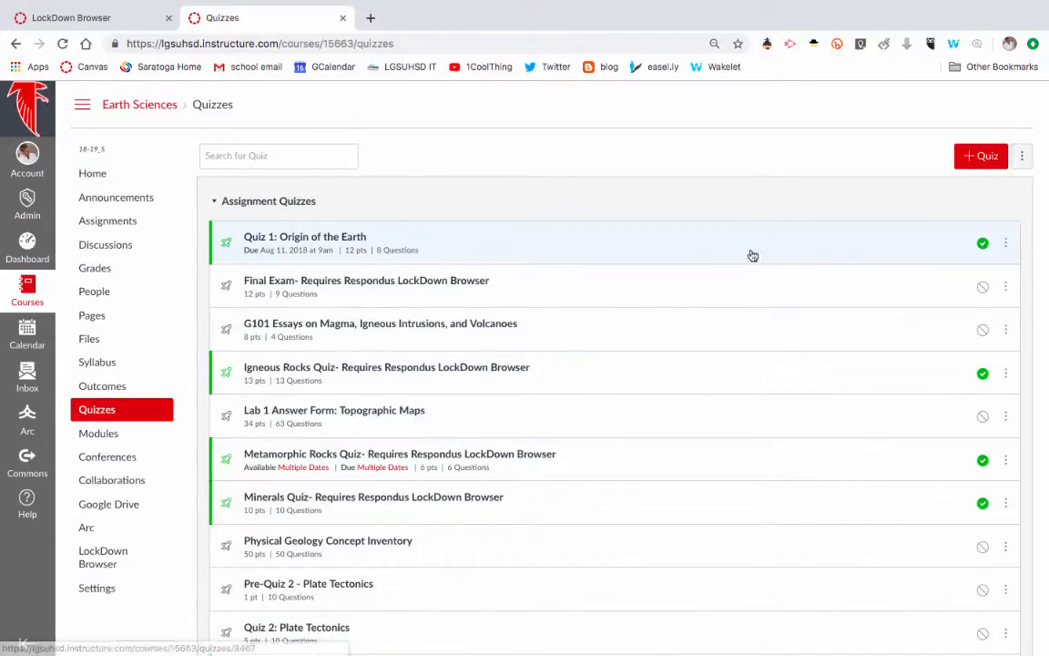
Create a new blank quiz in the Earth Sciences course using + Quiz
left_click(982, 156)
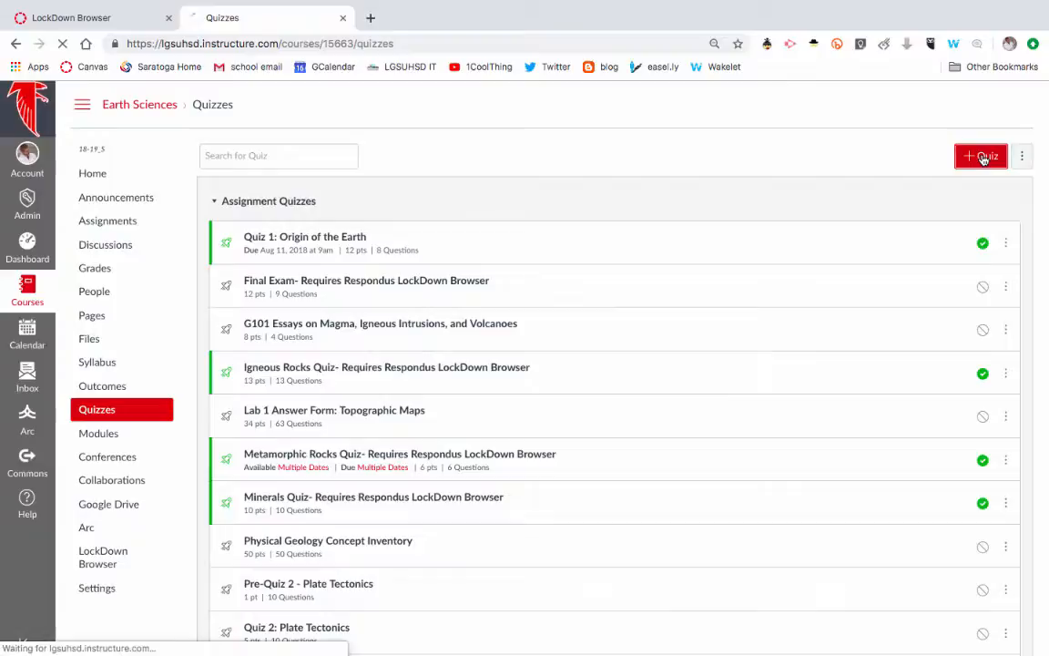
left_click(982, 155)
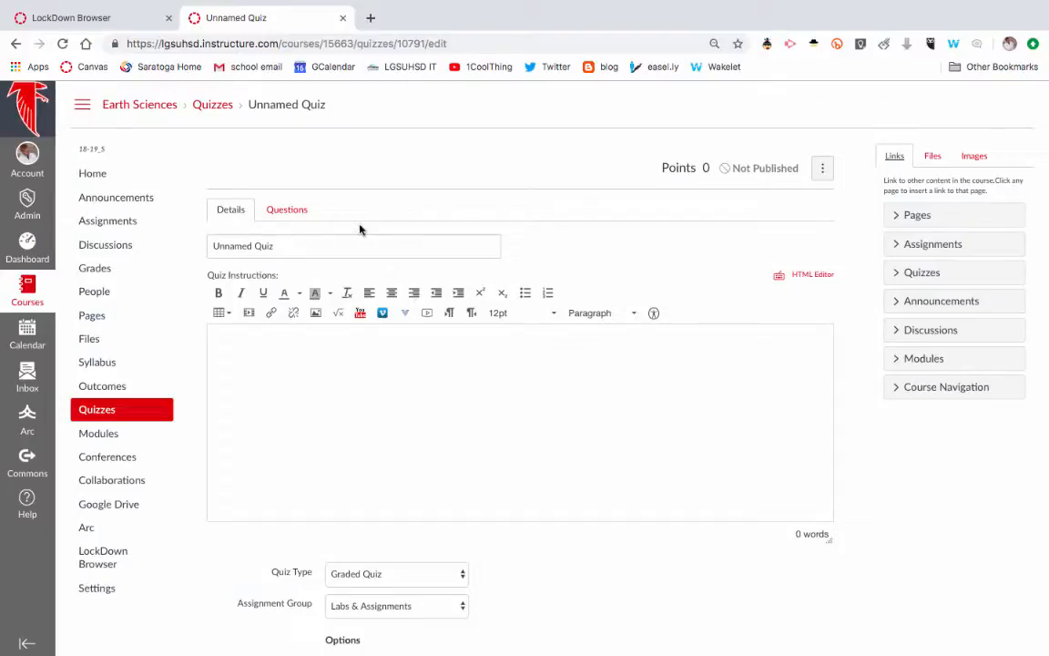
scroll("down", 3)
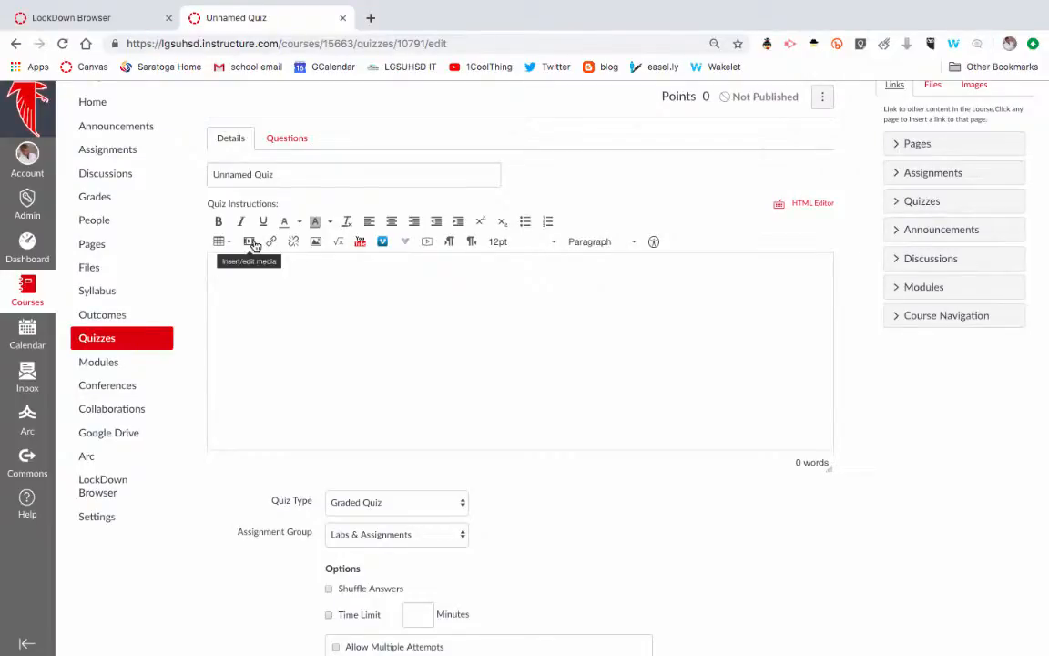
mouse_move(272, 242)
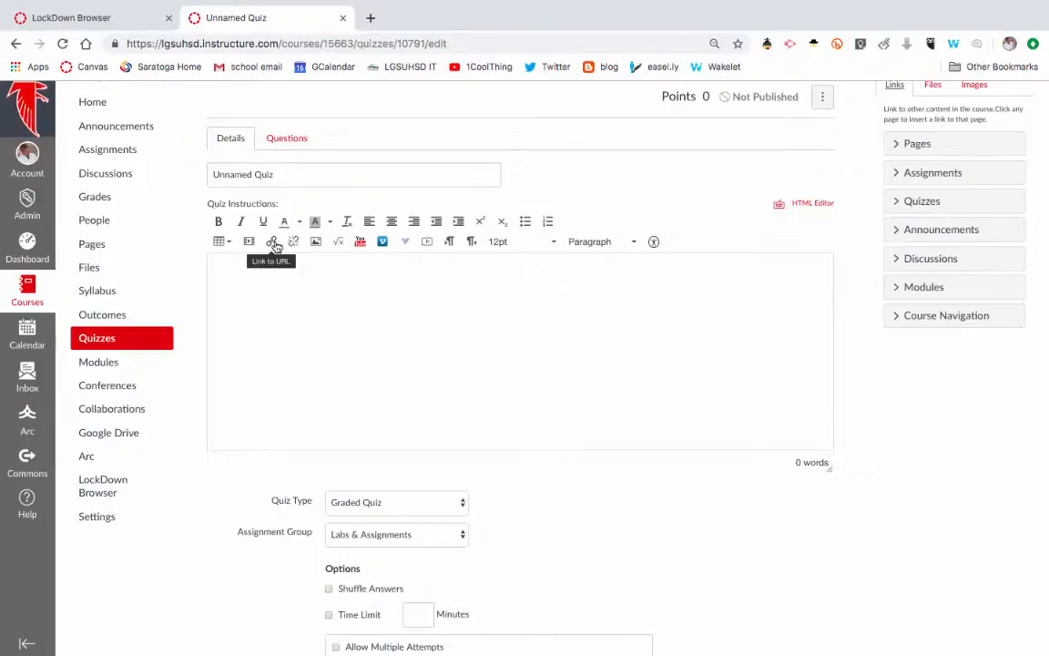
mouse_move(316, 241)
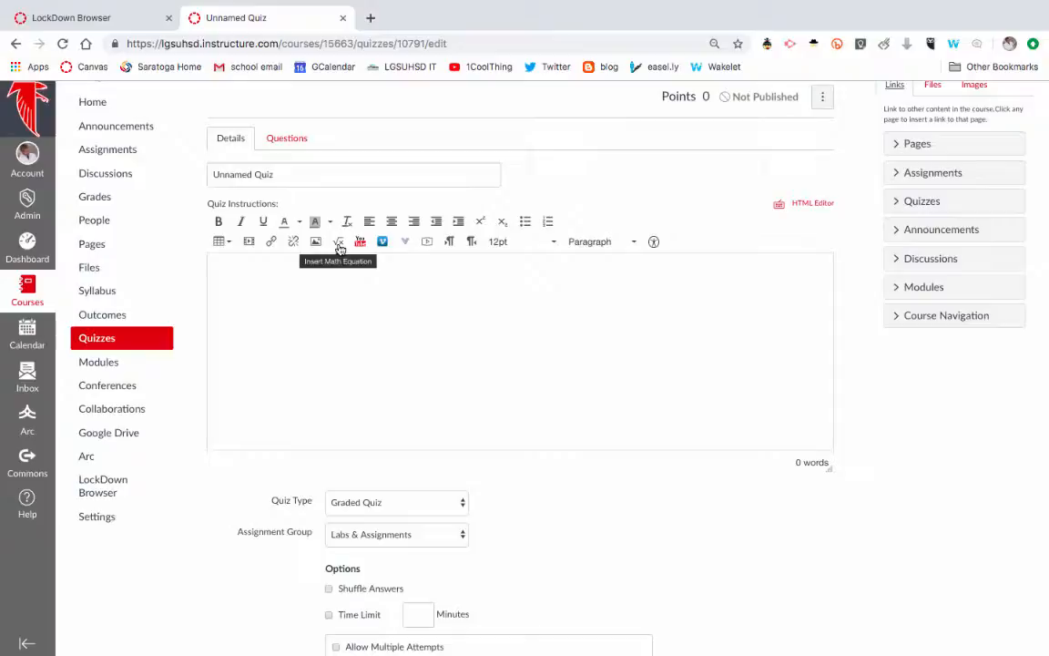
mouse_move(360, 241)
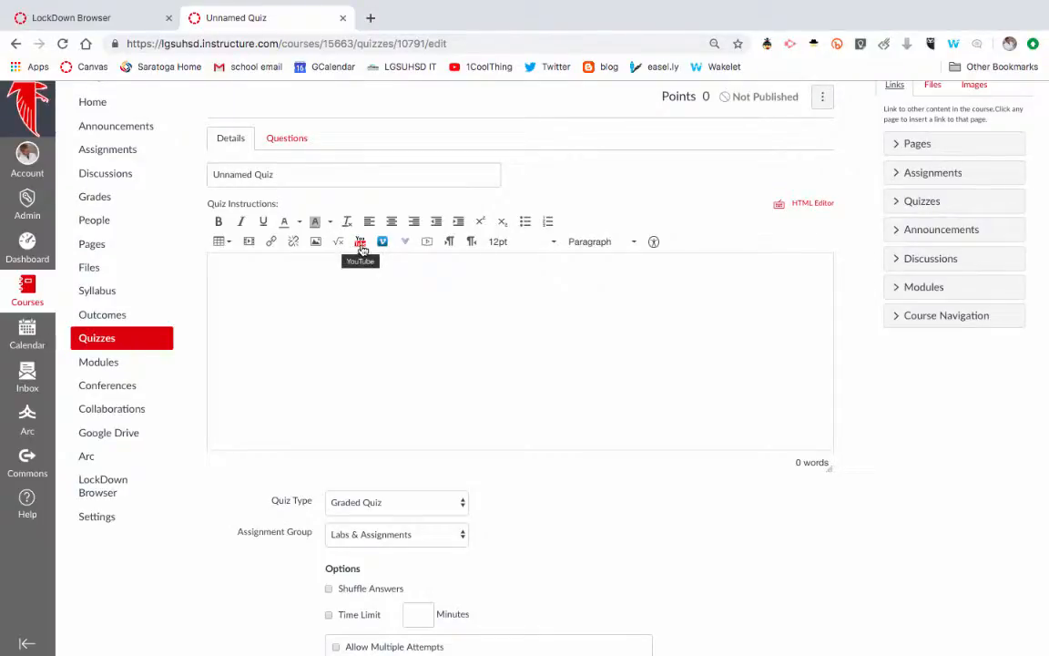
mouse_move(382, 242)
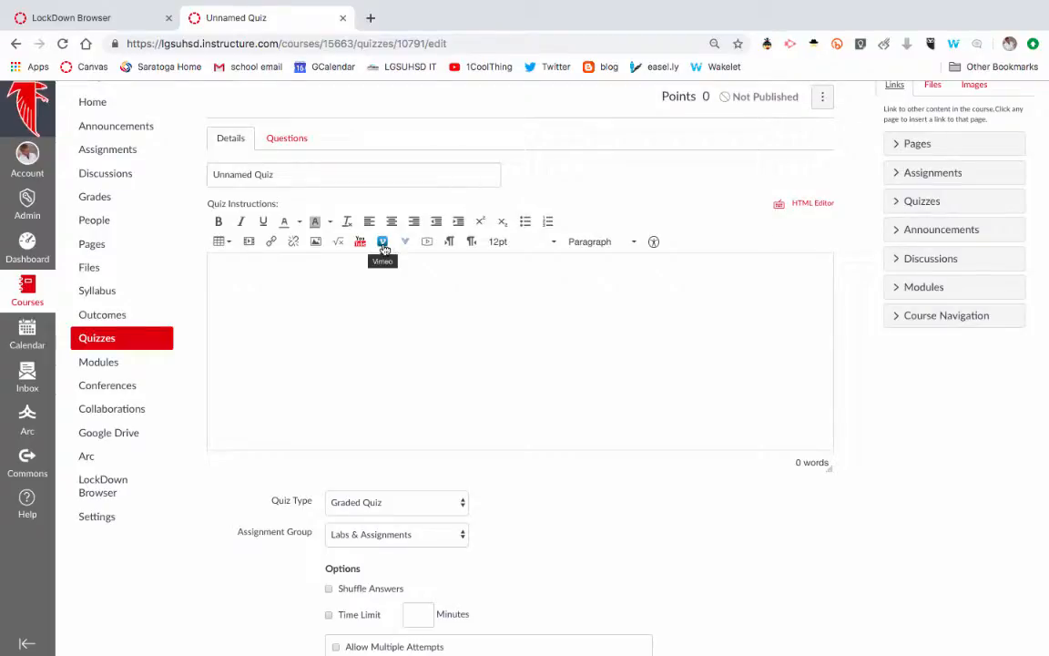
left_click(406, 242)
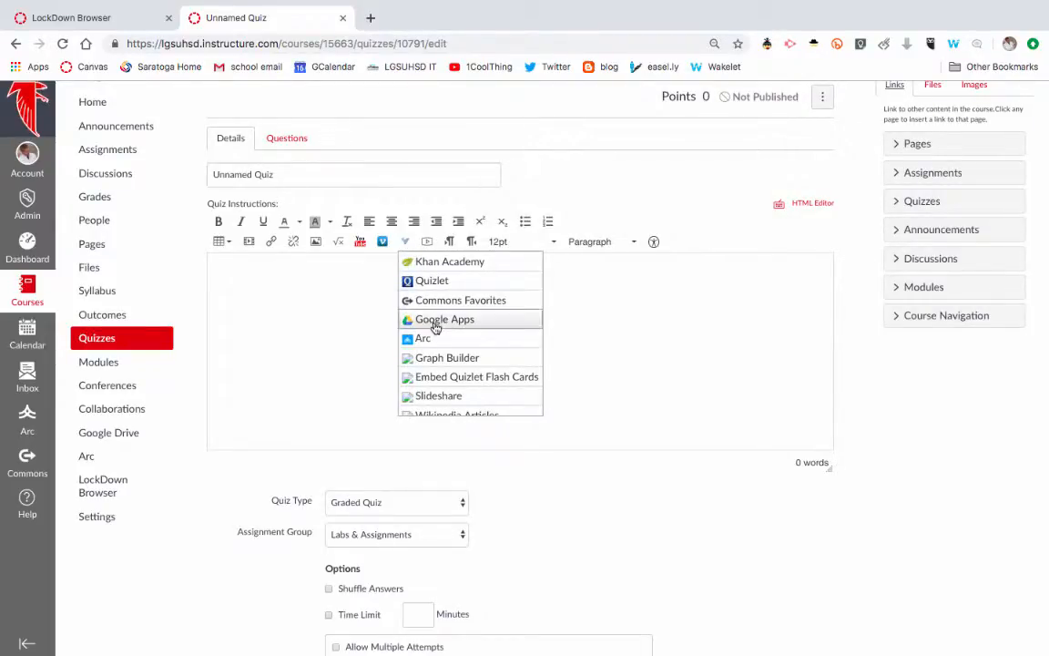
mouse_move(491, 337)
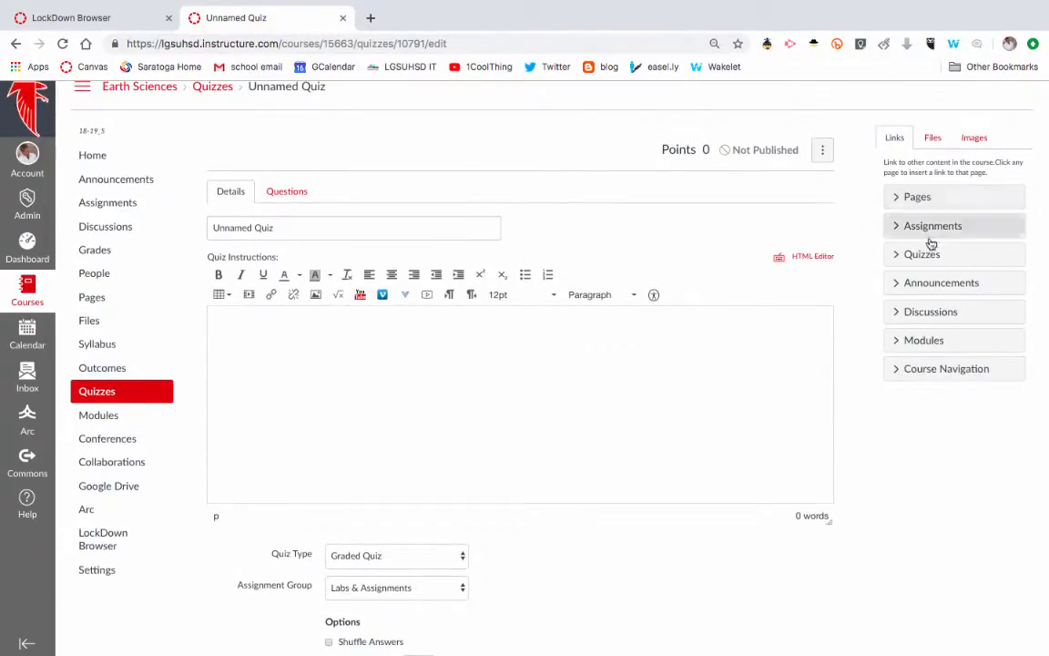
left_click(933, 225)
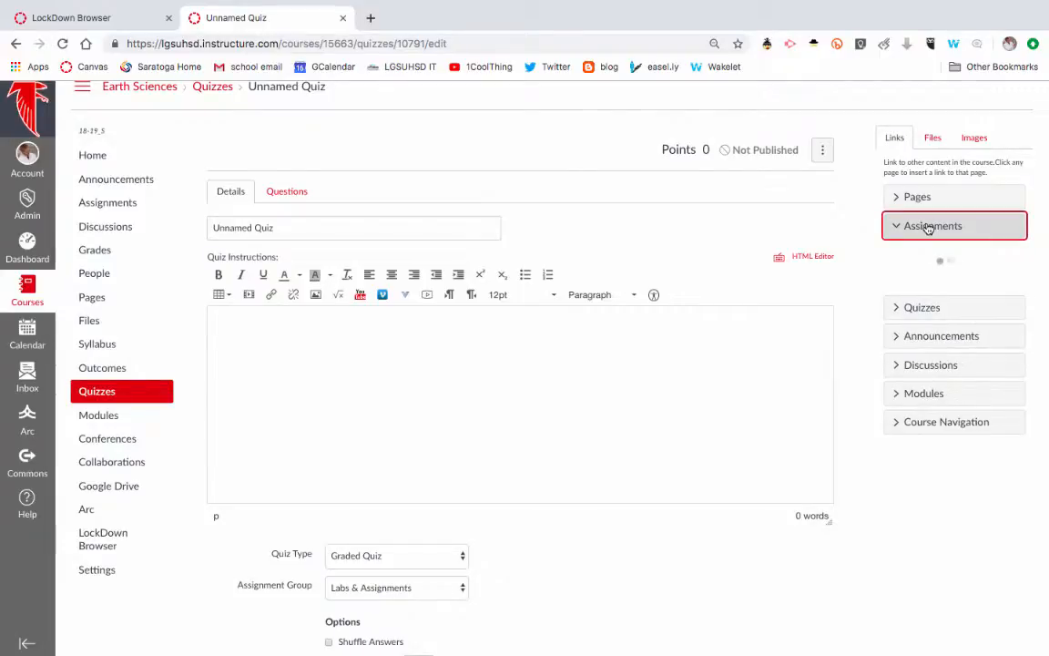
left_click(933, 225)
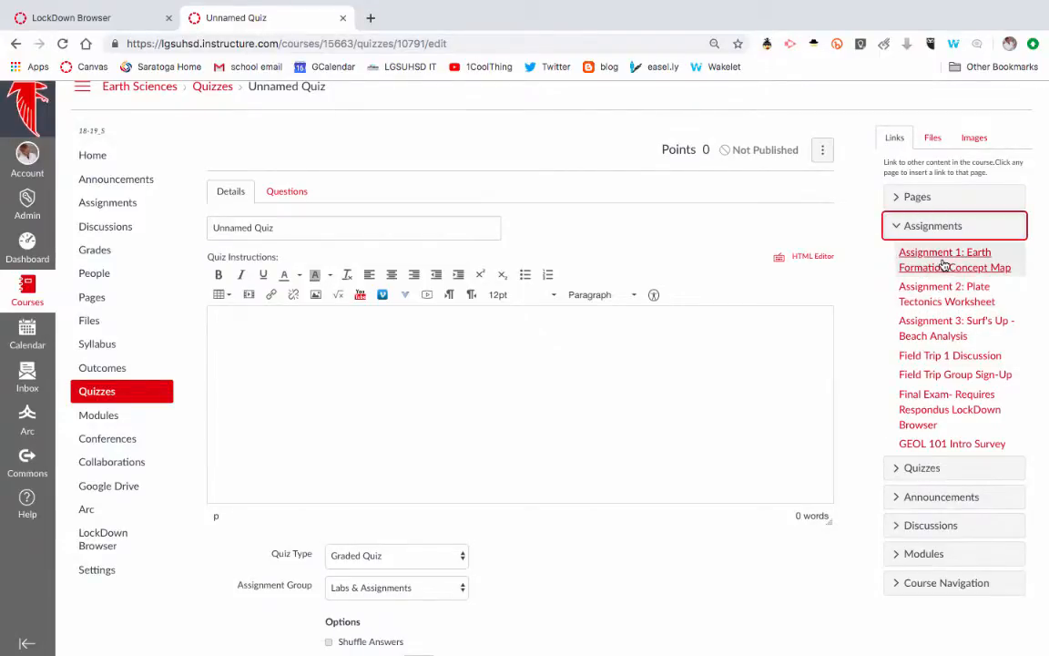
left_click(955, 259)
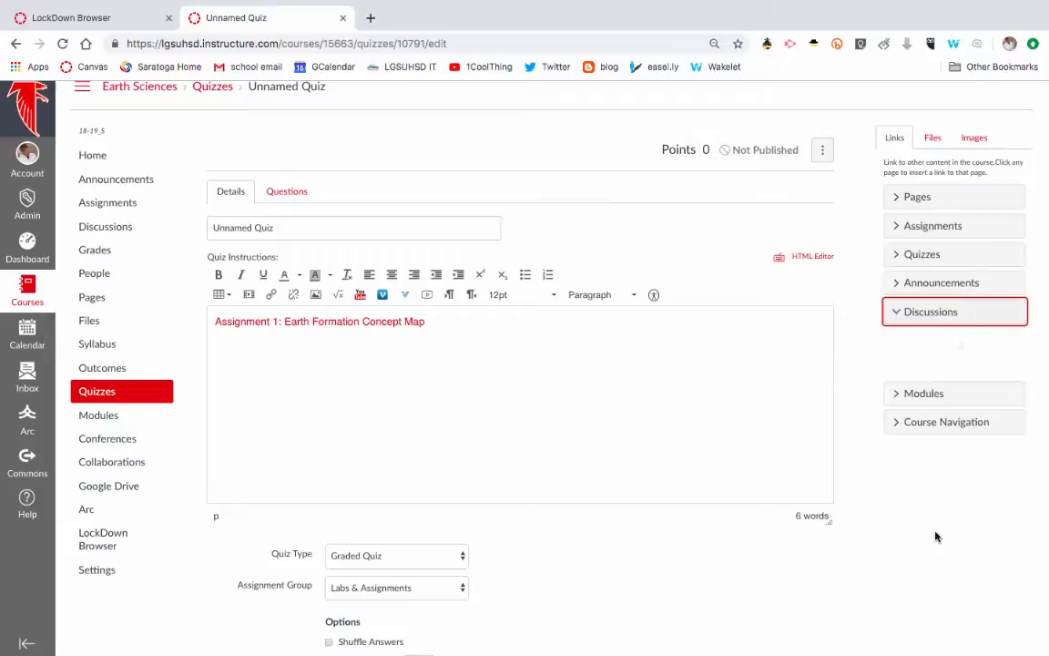
left_click(930, 312)
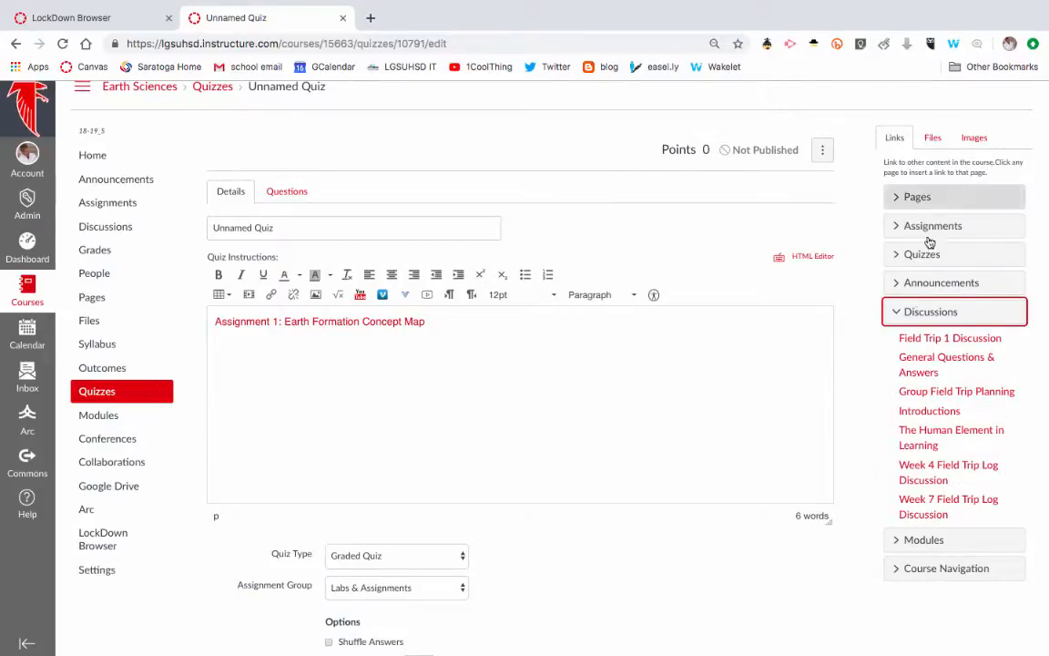
left_click(918, 196)
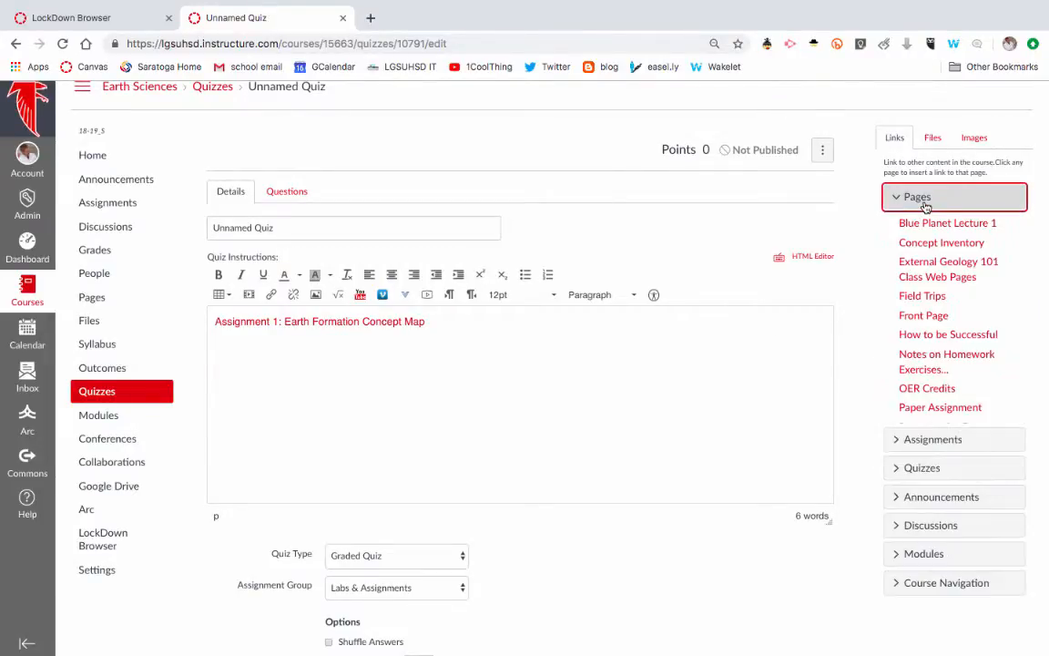
left_click(923, 295)
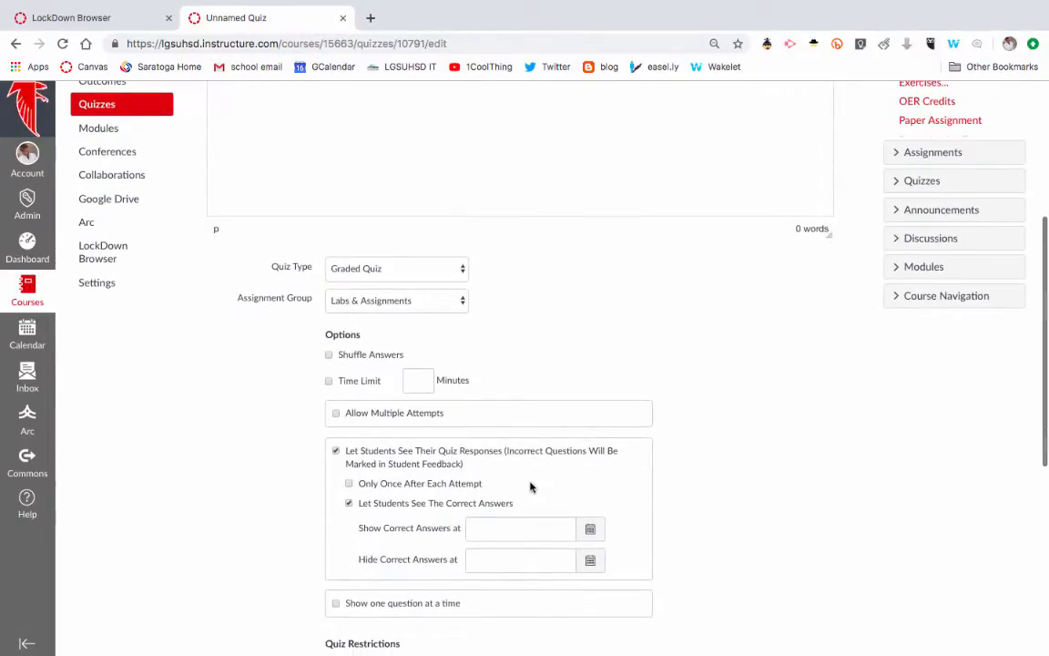
left_click(396, 268)
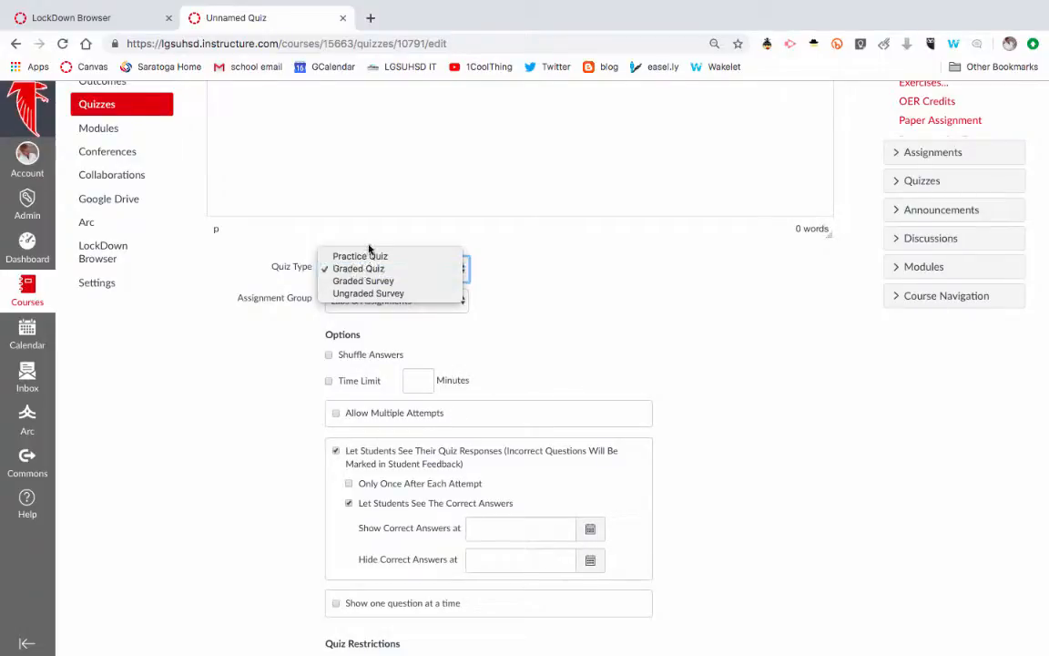
left_click(360, 256)
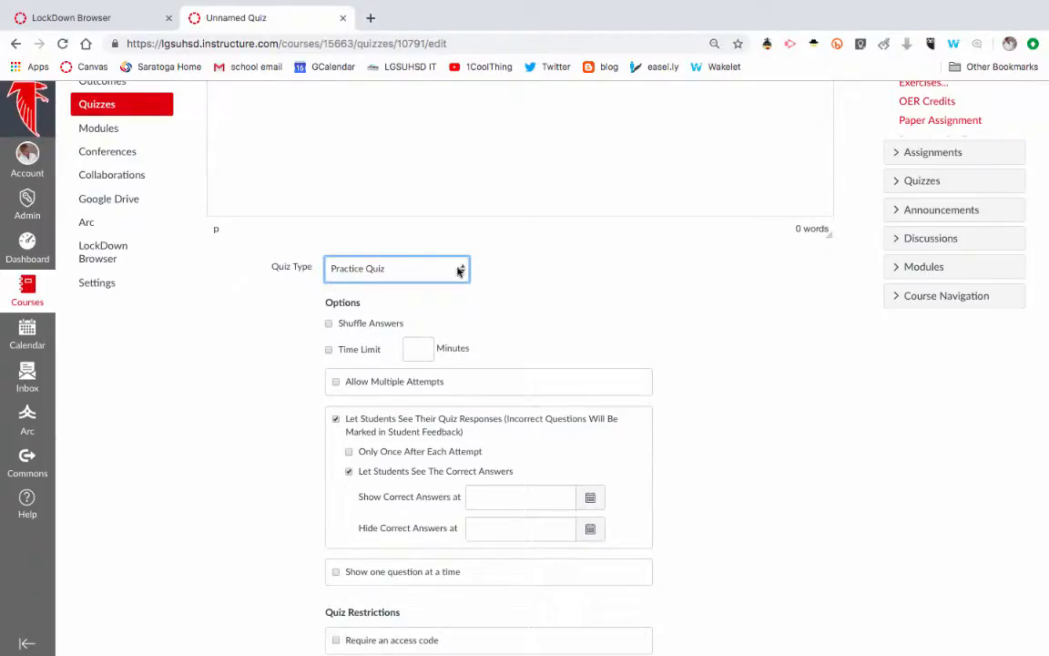
mouse_move(545, 284)
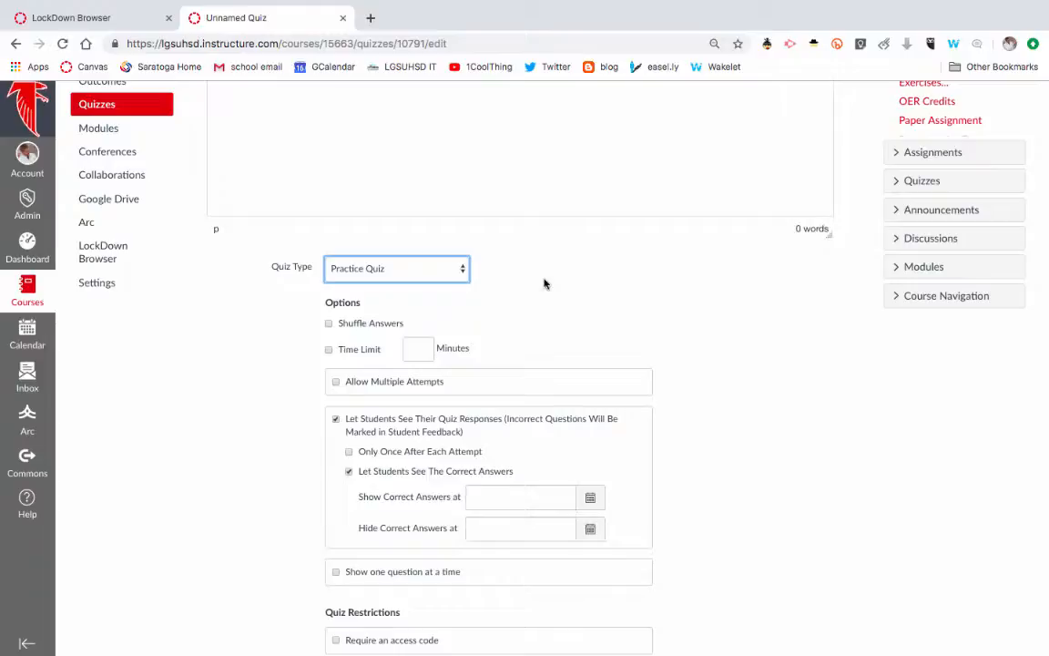
mouse_move(389, 279)
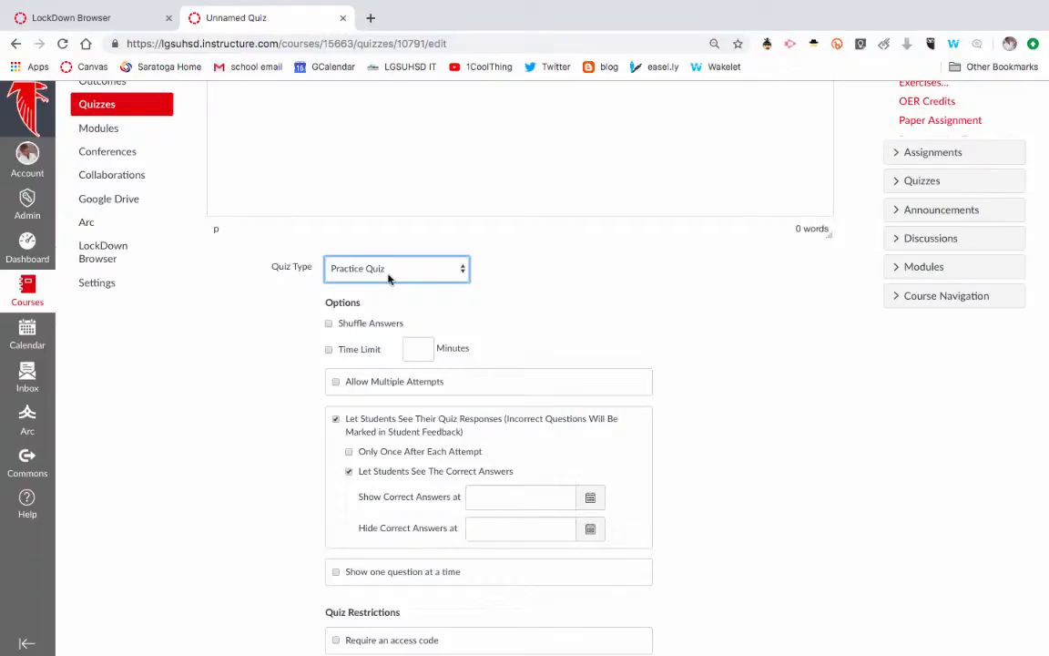
left_click(396, 268)
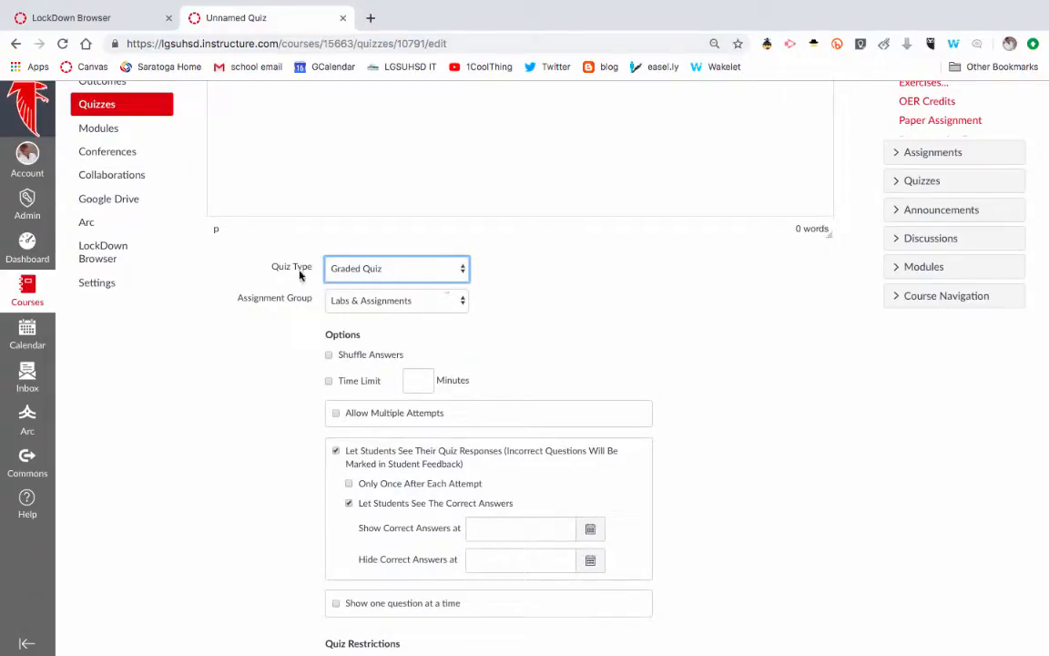
mouse_move(584, 344)
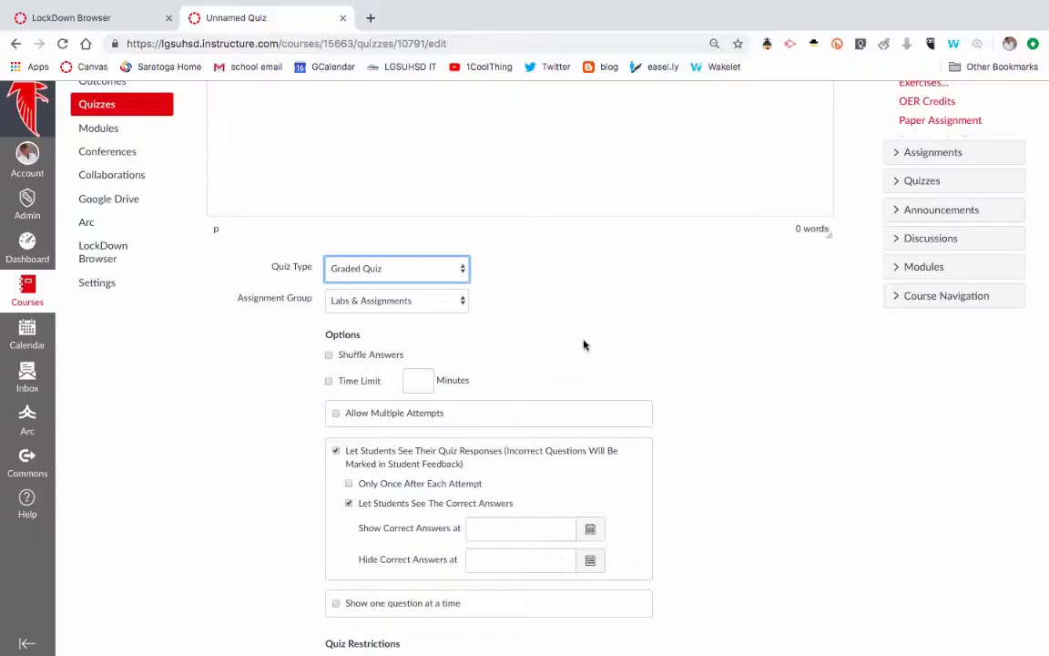
left_click(396, 268)
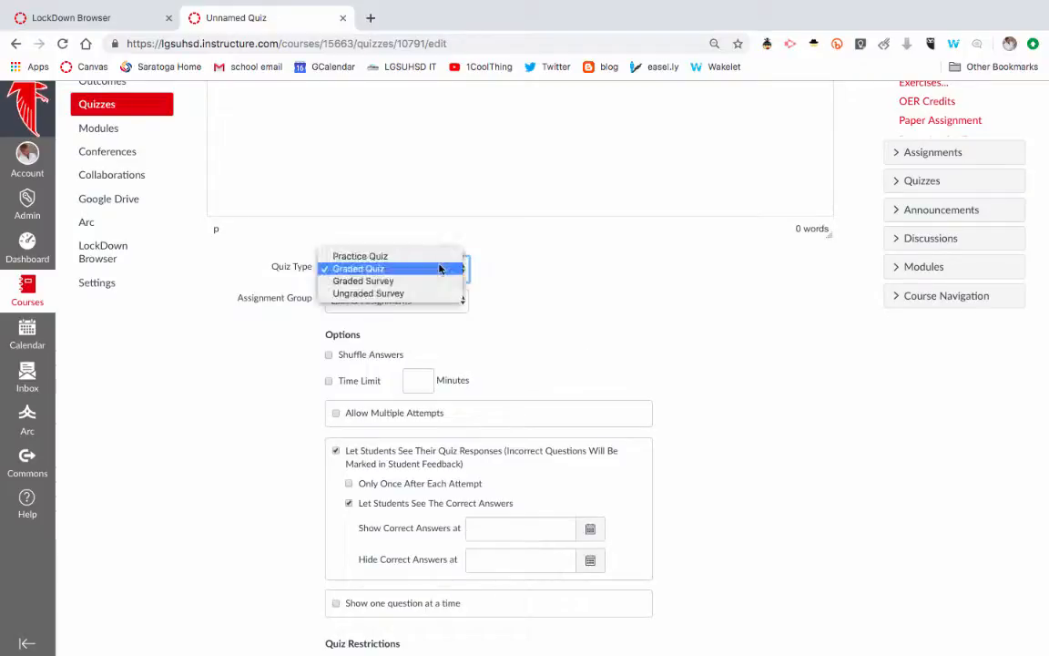
left_click(363, 281)
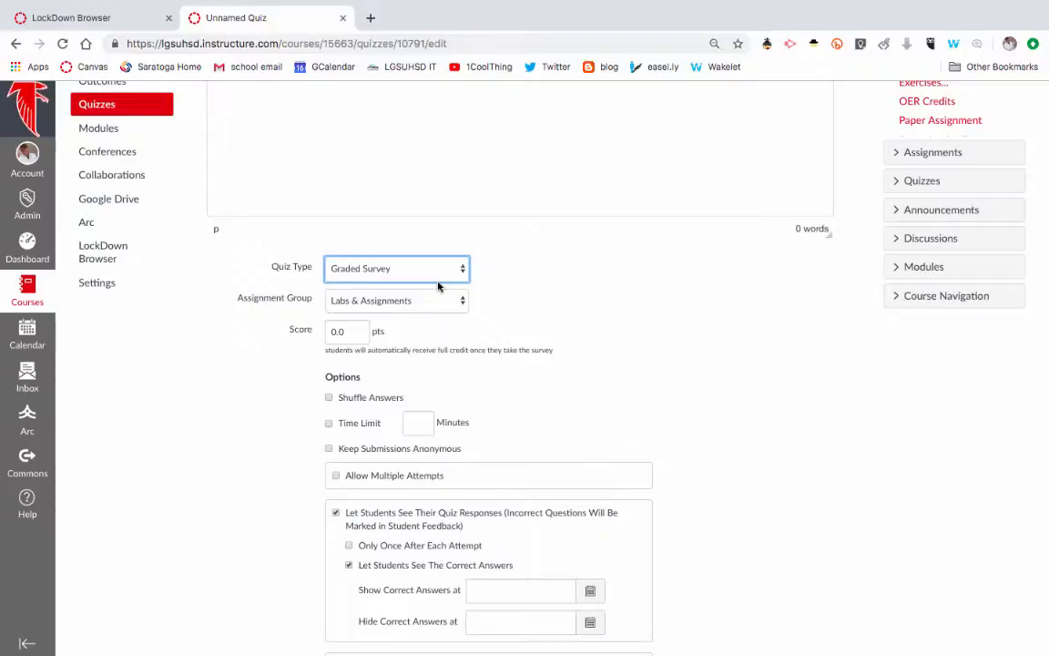
mouse_move(445, 287)
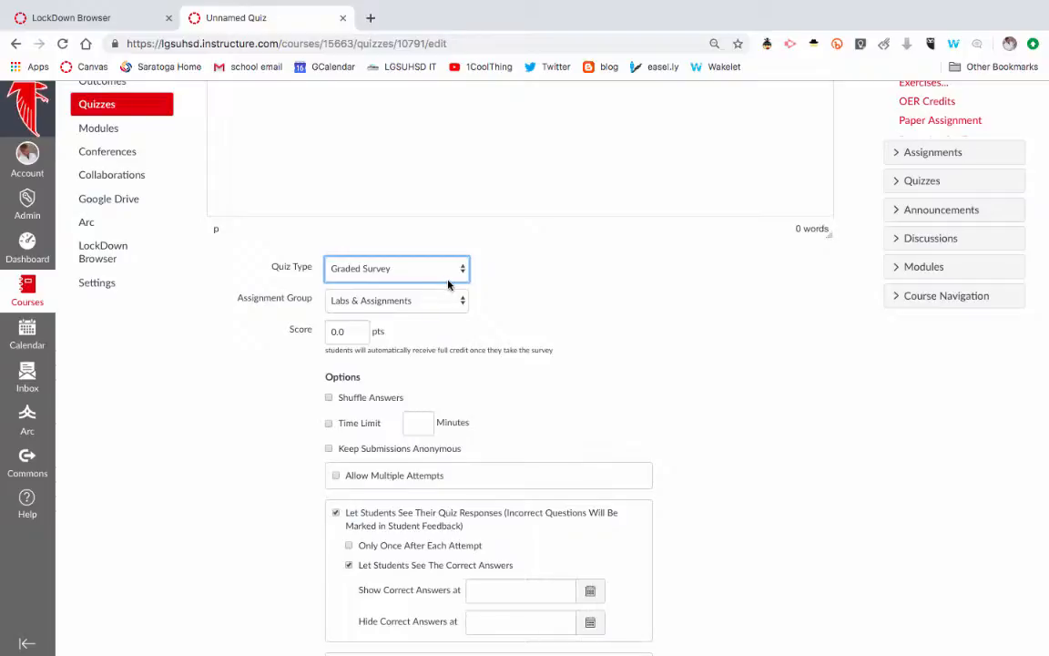
mouse_move(424, 268)
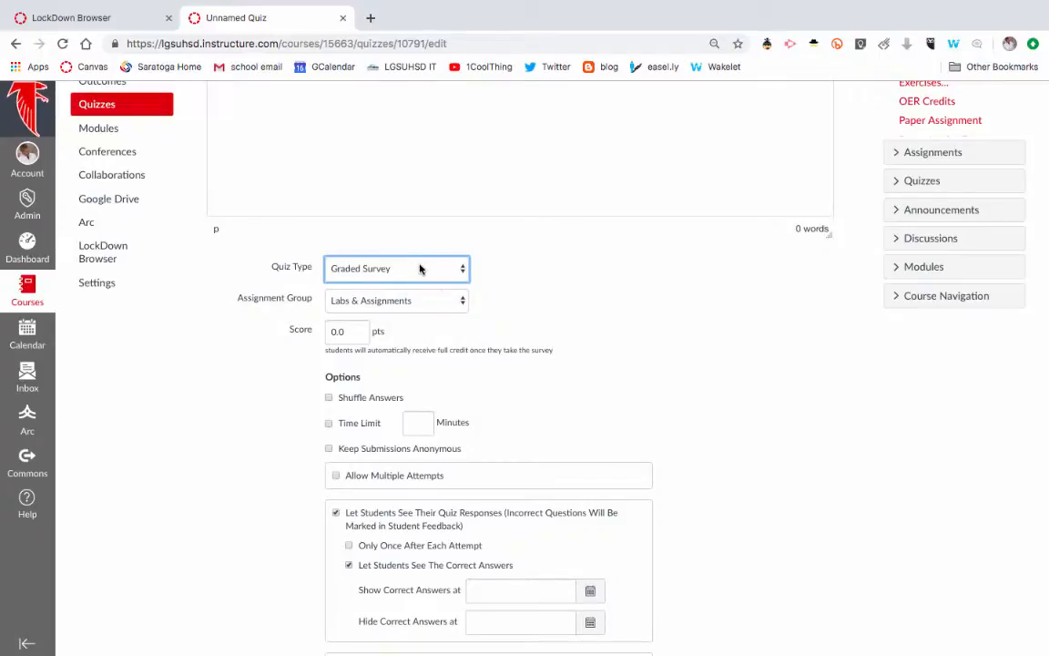
left_click(396, 268)
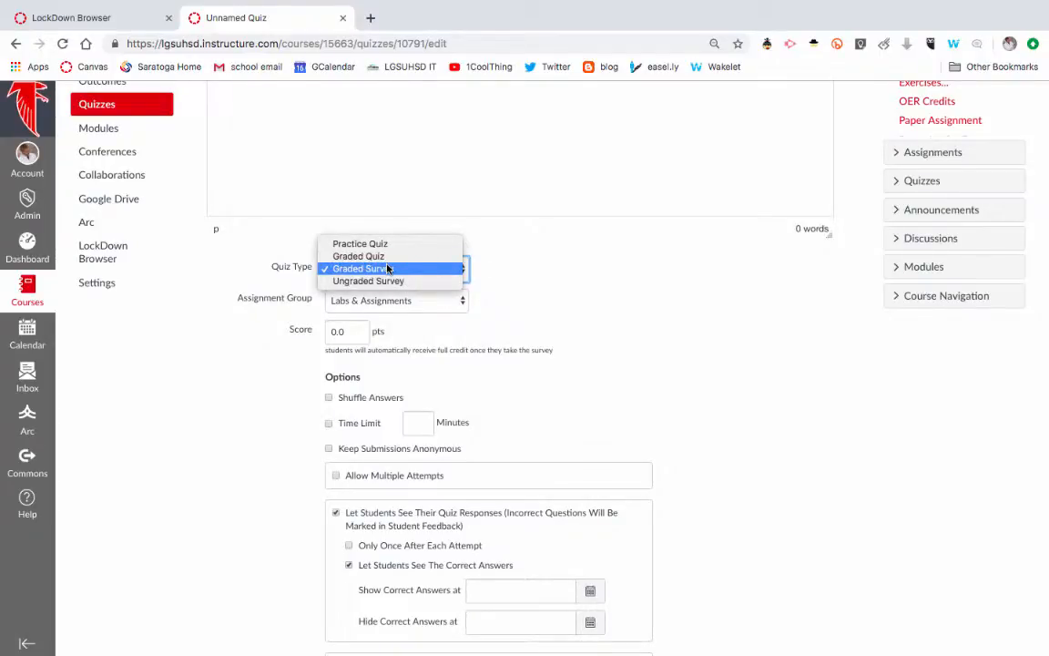
left_click(368, 281)
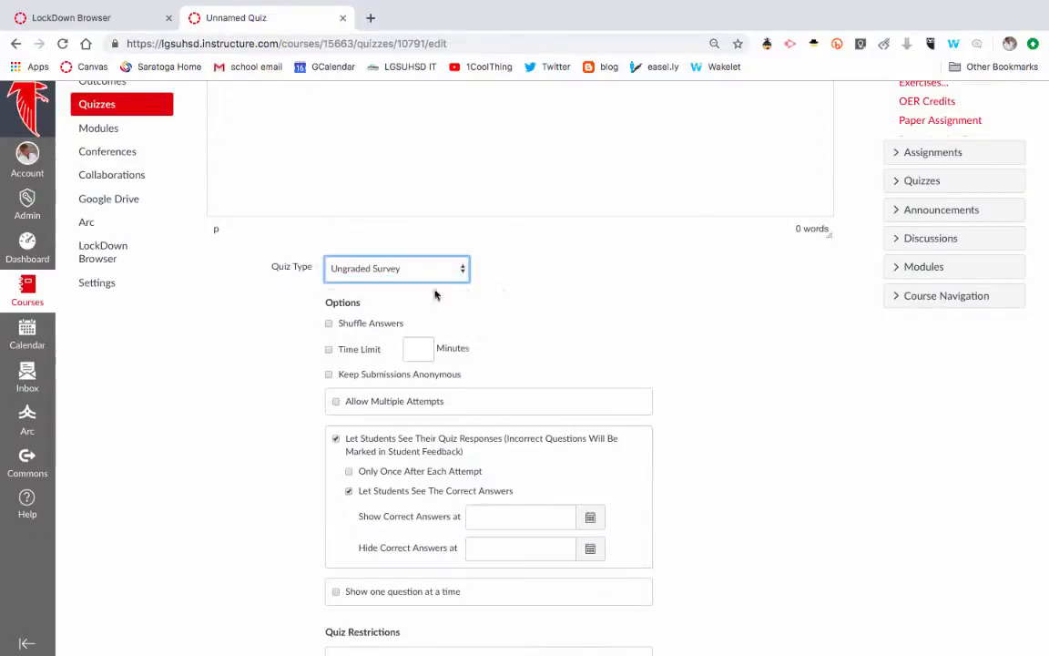
mouse_move(555, 316)
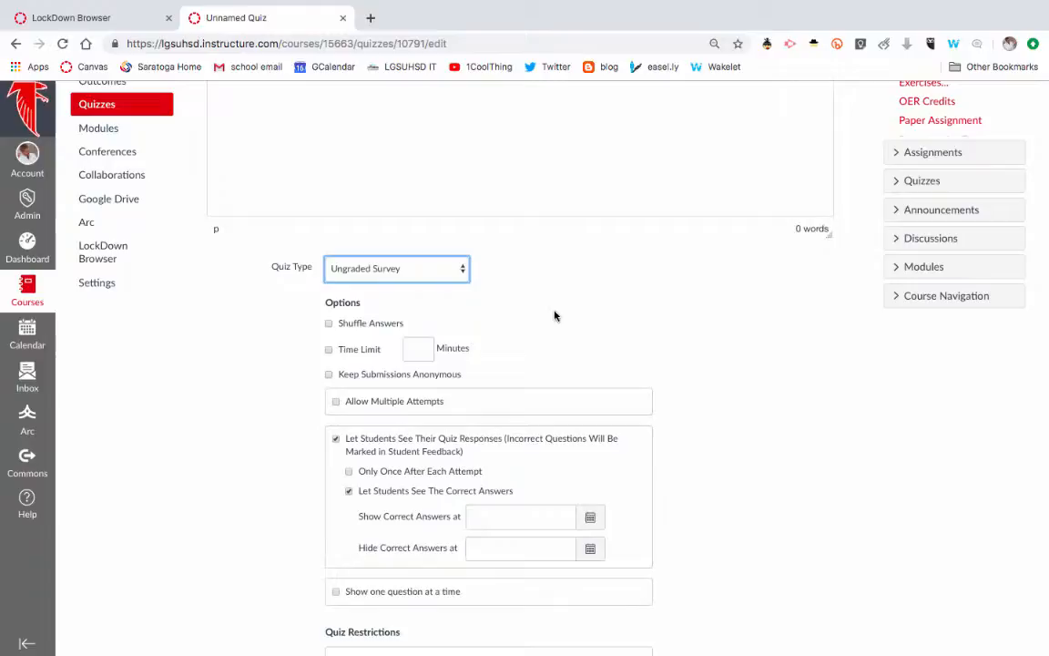
mouse_move(538, 314)
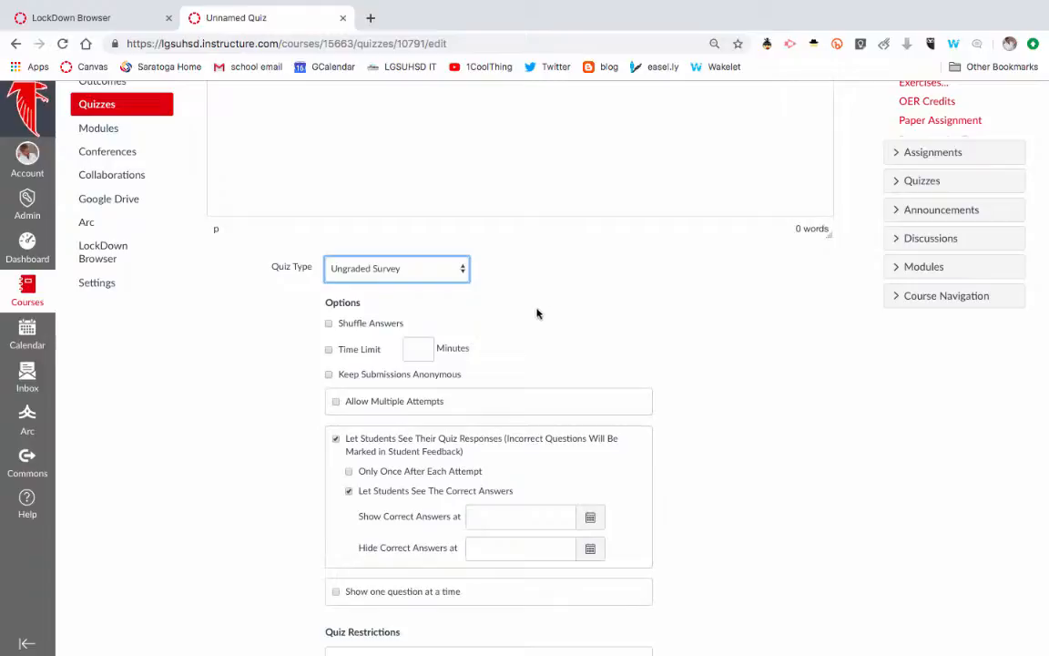
mouse_move(444, 281)
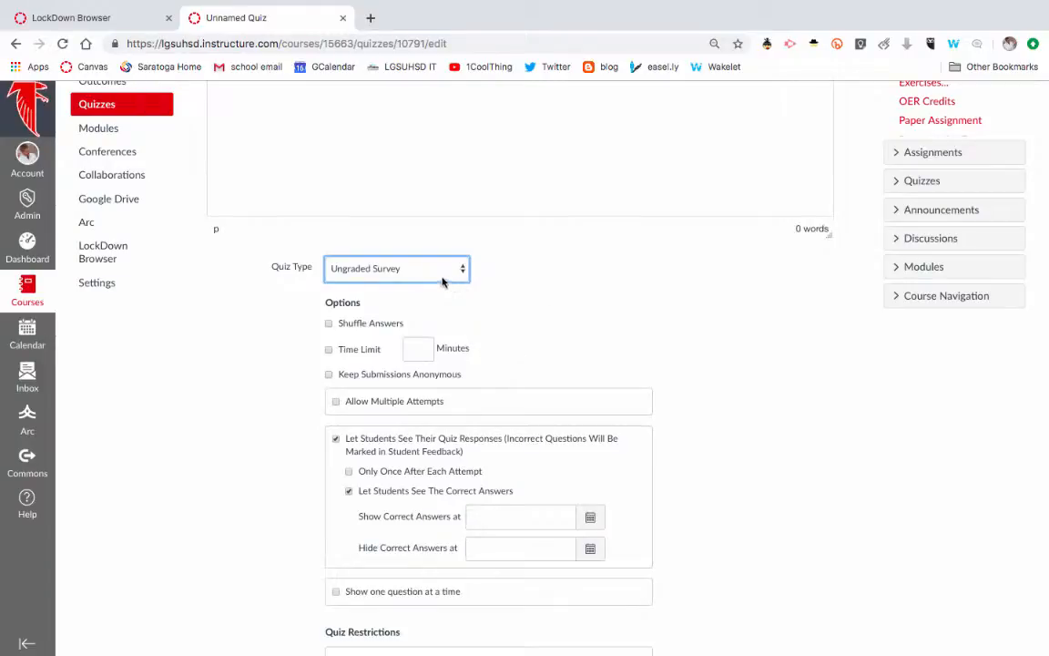
Set Quiz Type to Graded Quiz and Assignment Group to Ungraded
left_click(396, 268)
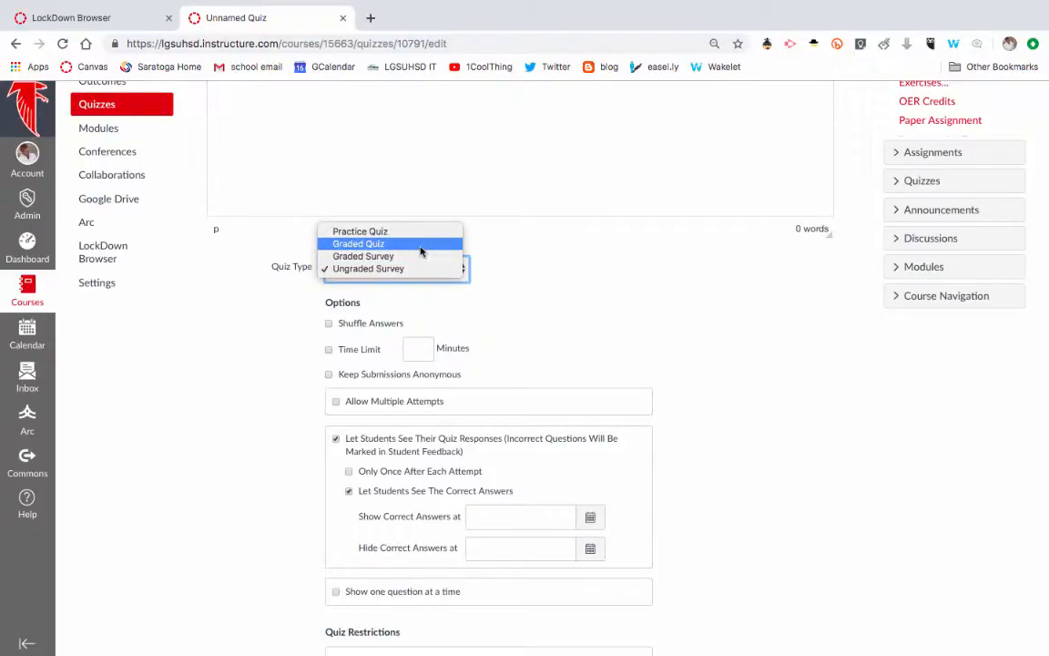
left_click(358, 243)
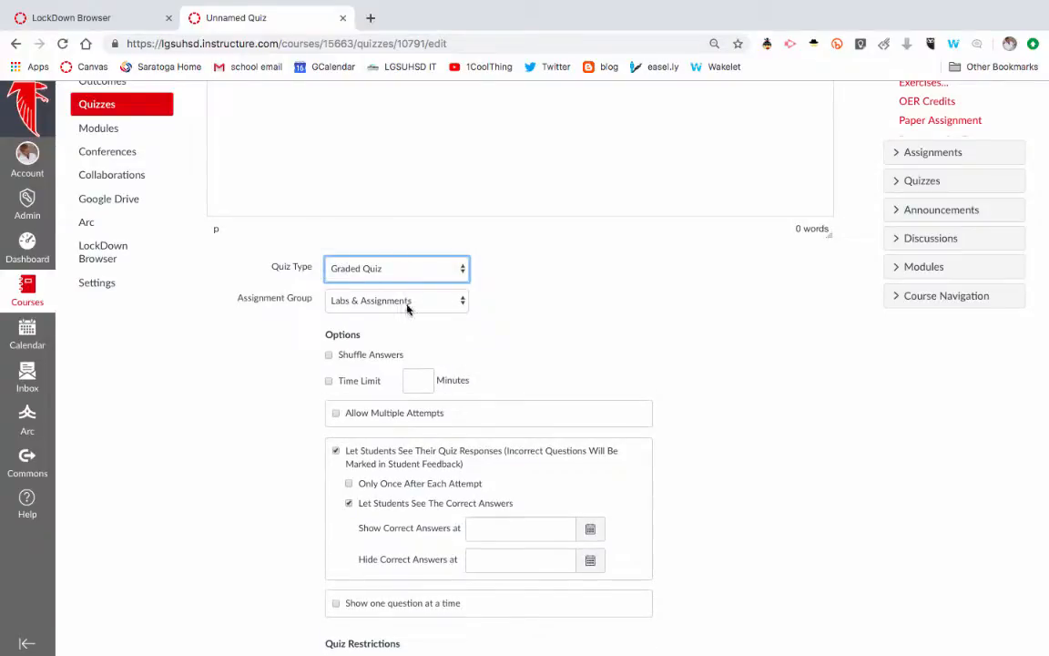
mouse_move(514, 343)
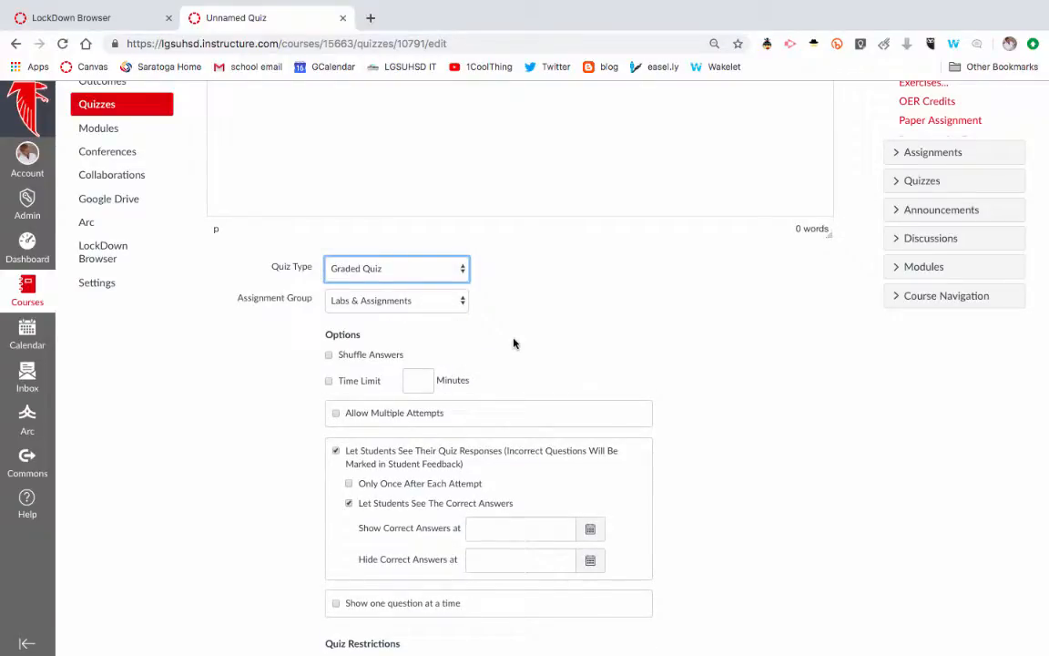
mouse_move(551, 356)
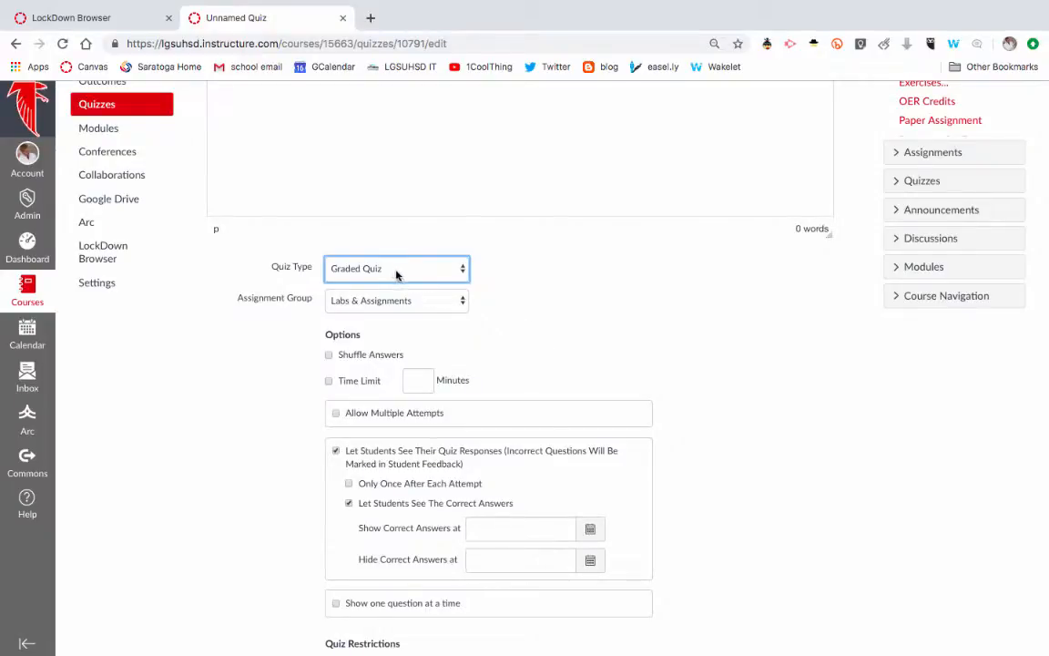
mouse_move(412, 273)
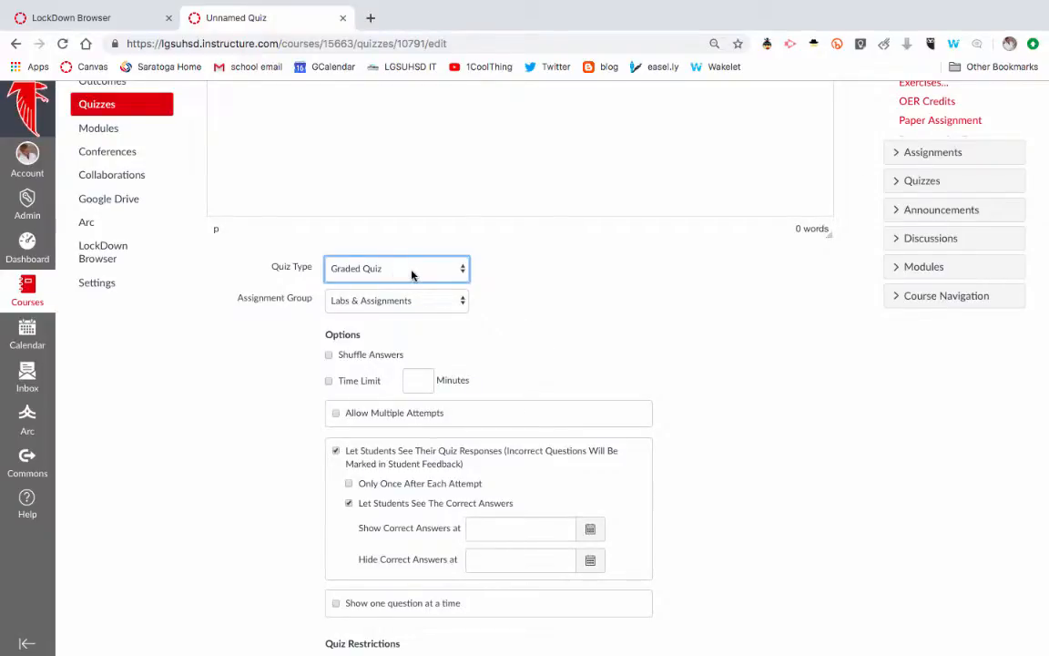
mouse_move(428, 273)
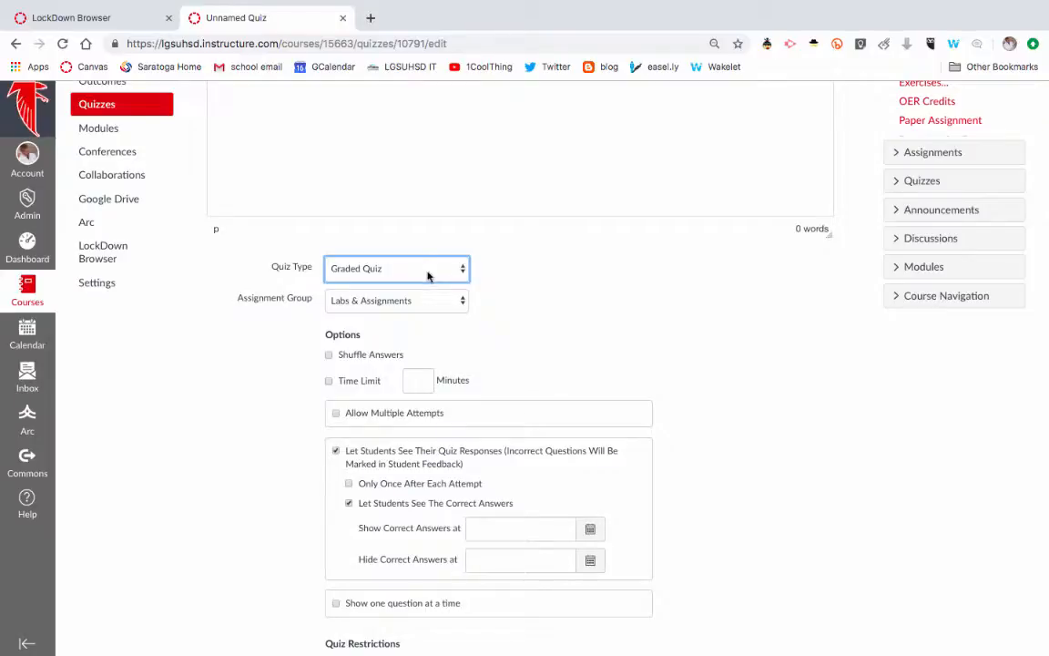
left_click(396, 300)
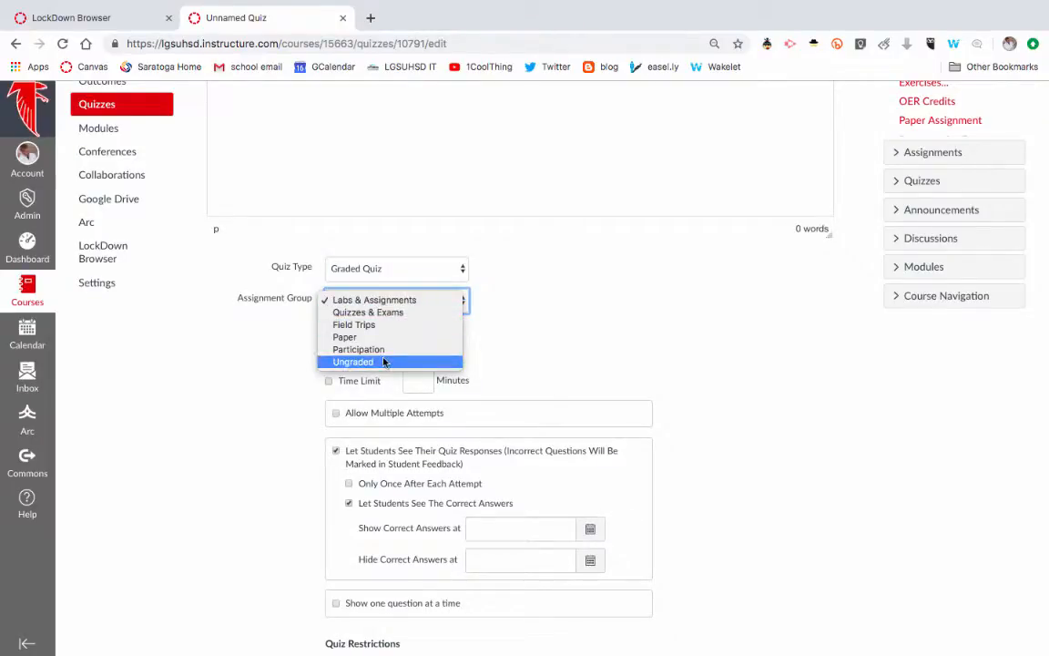
left_click(352, 362)
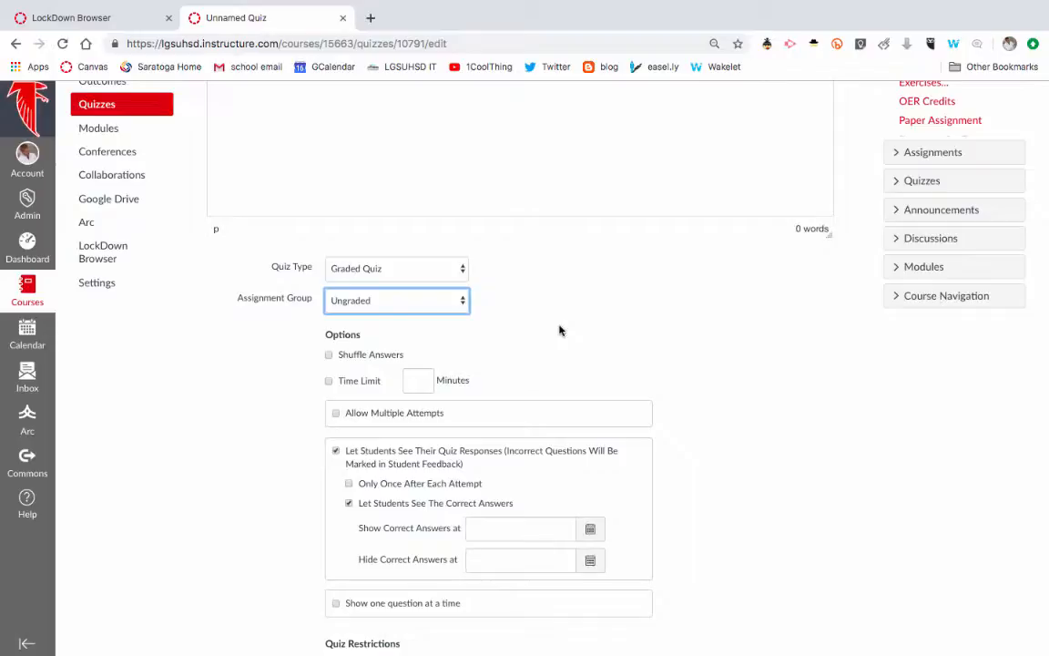
mouse_move(505, 321)
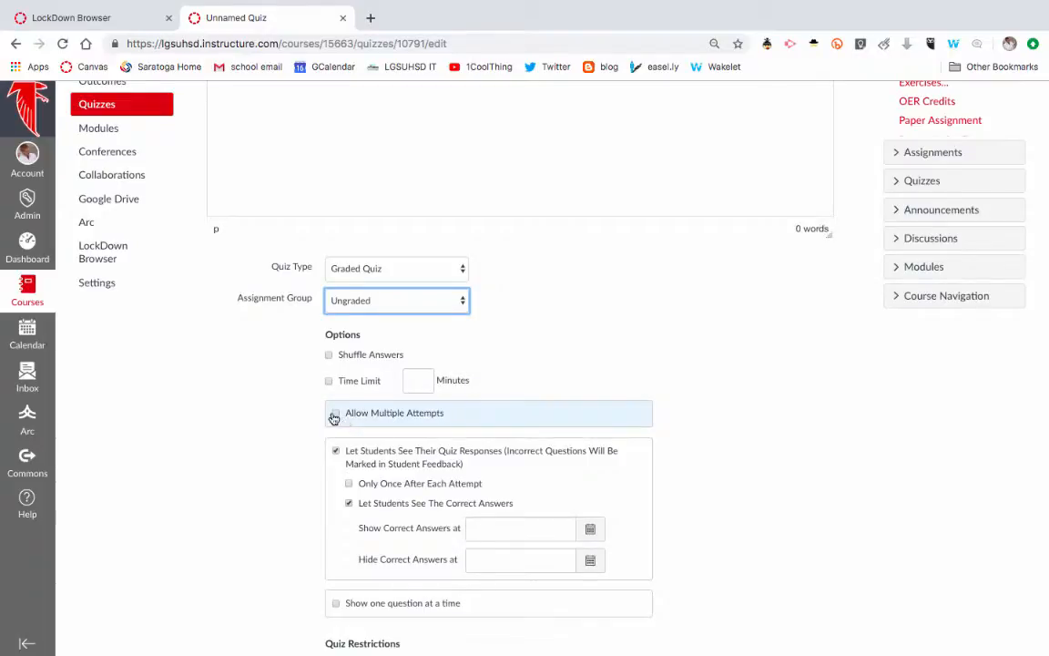
Enable Allow Multiple Attempts and Shuffle Answers
left_click(336, 413)
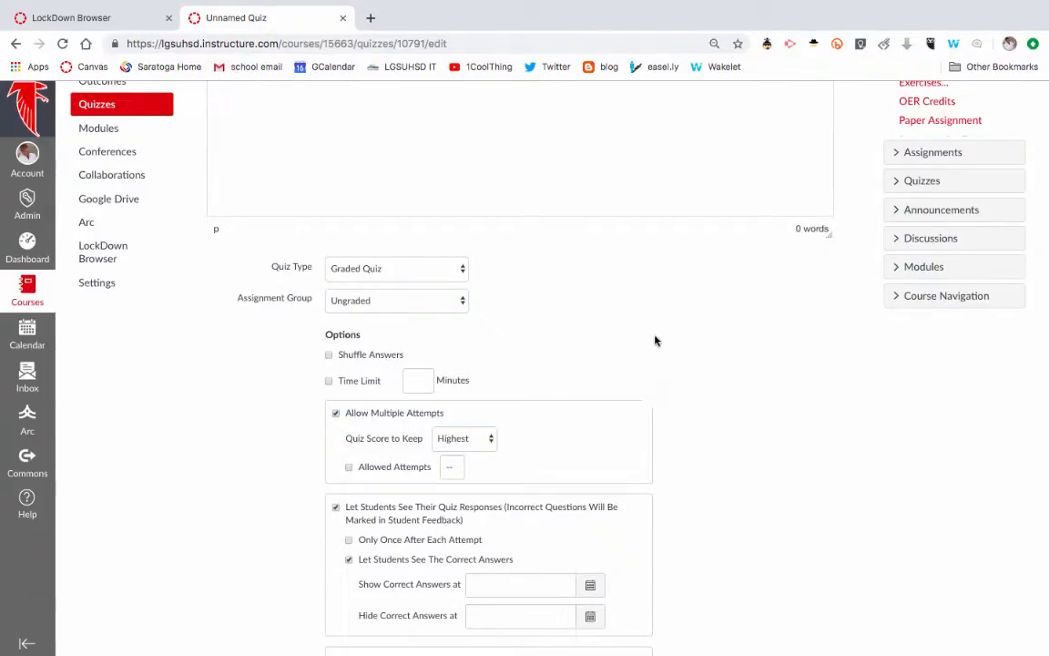
scroll("down", 3)
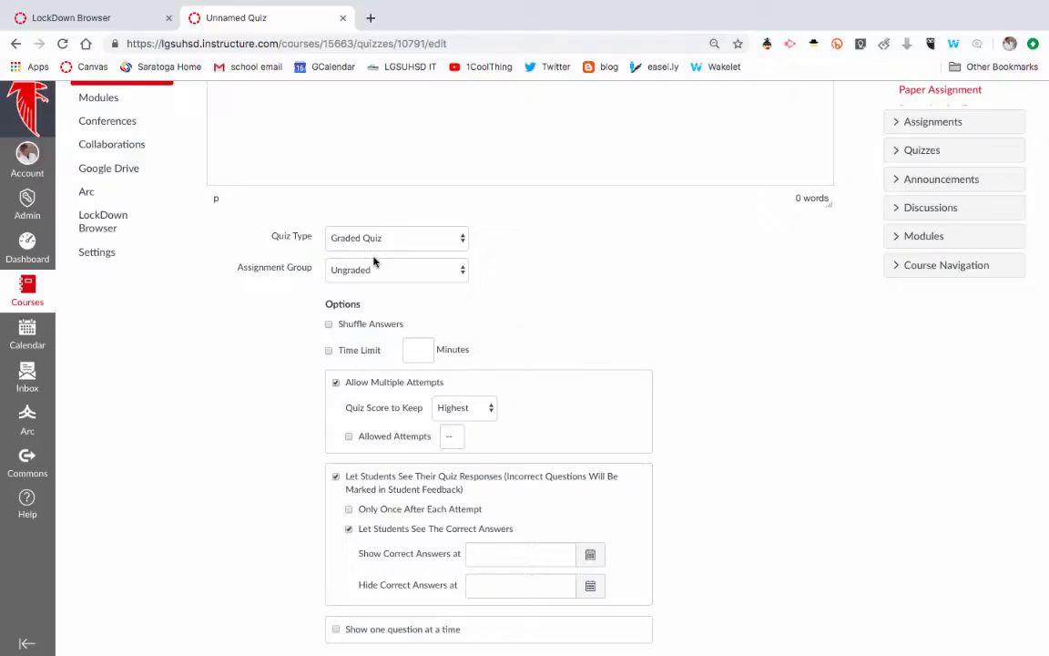
left_click(329, 324)
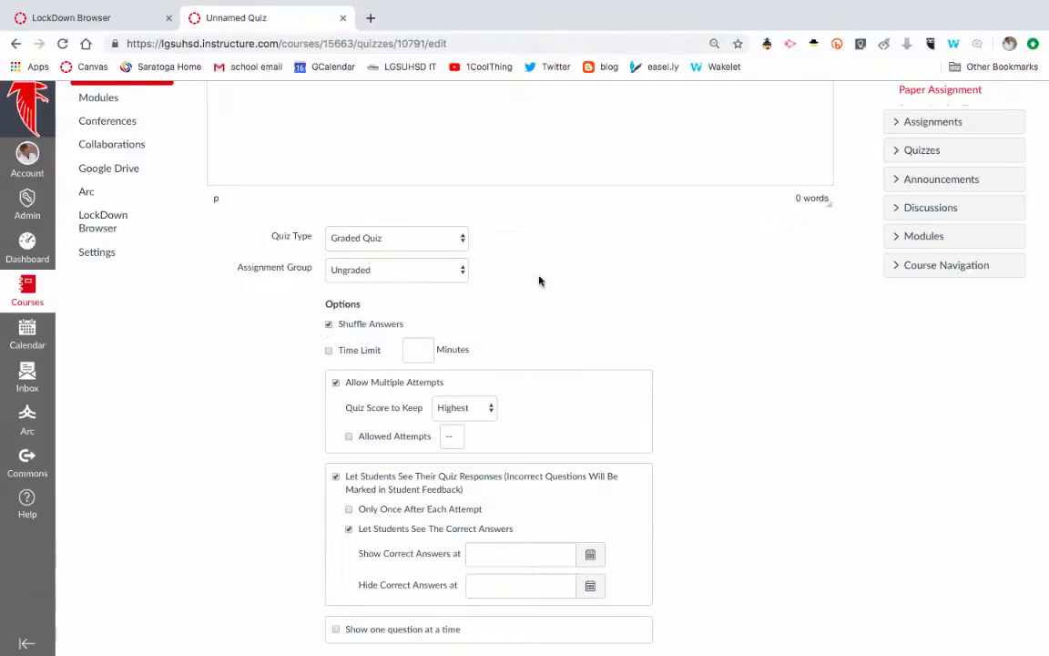
scroll("down", 3)
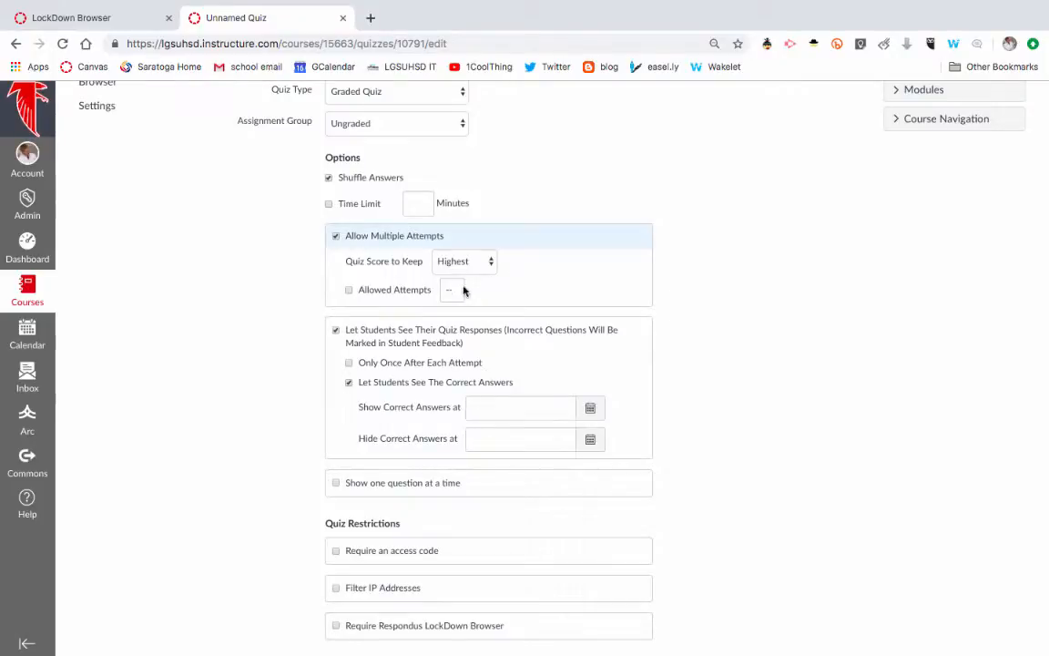
Keep the Highest score, allow 2 attempts, and show responses without correct answers
left_click(464, 261)
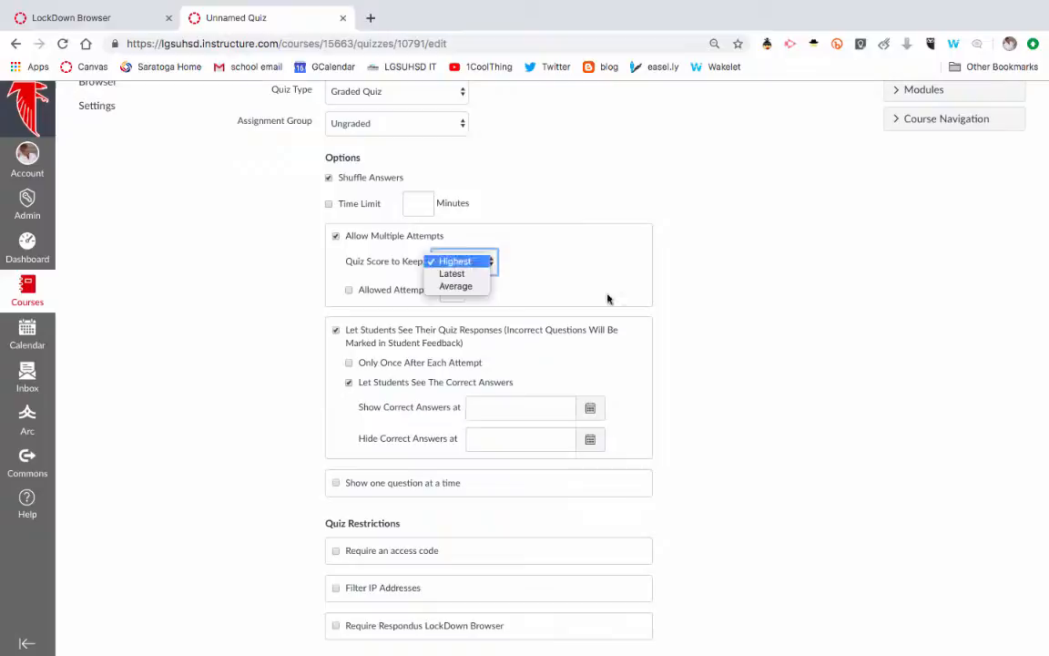
left_click(453, 262)
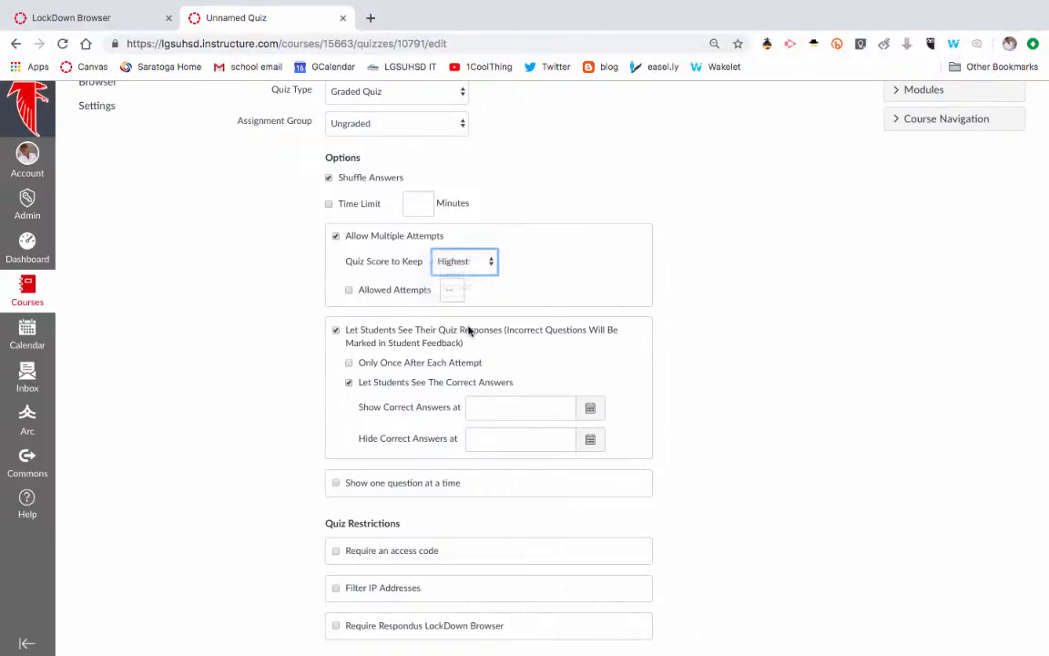
left_click(349, 290)
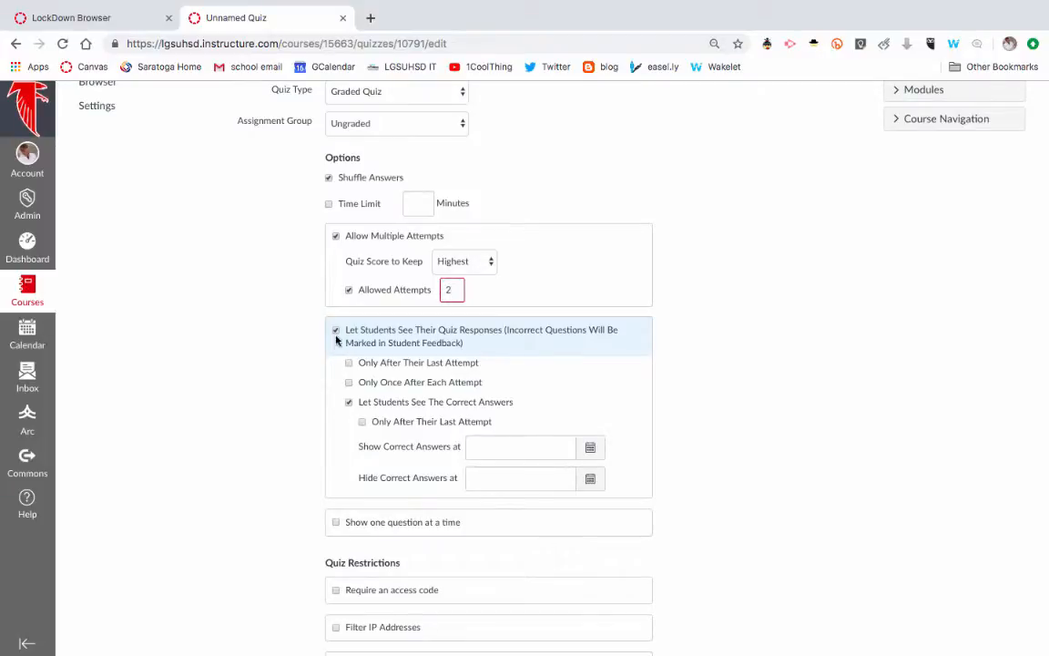
left_click(337, 329)
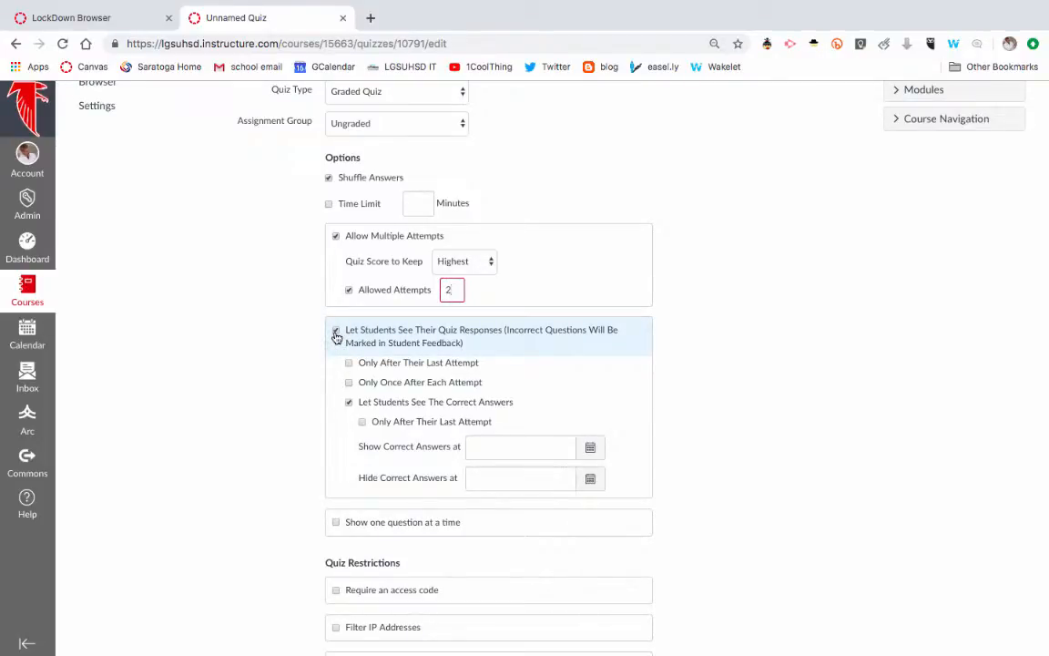
left_click(336, 331)
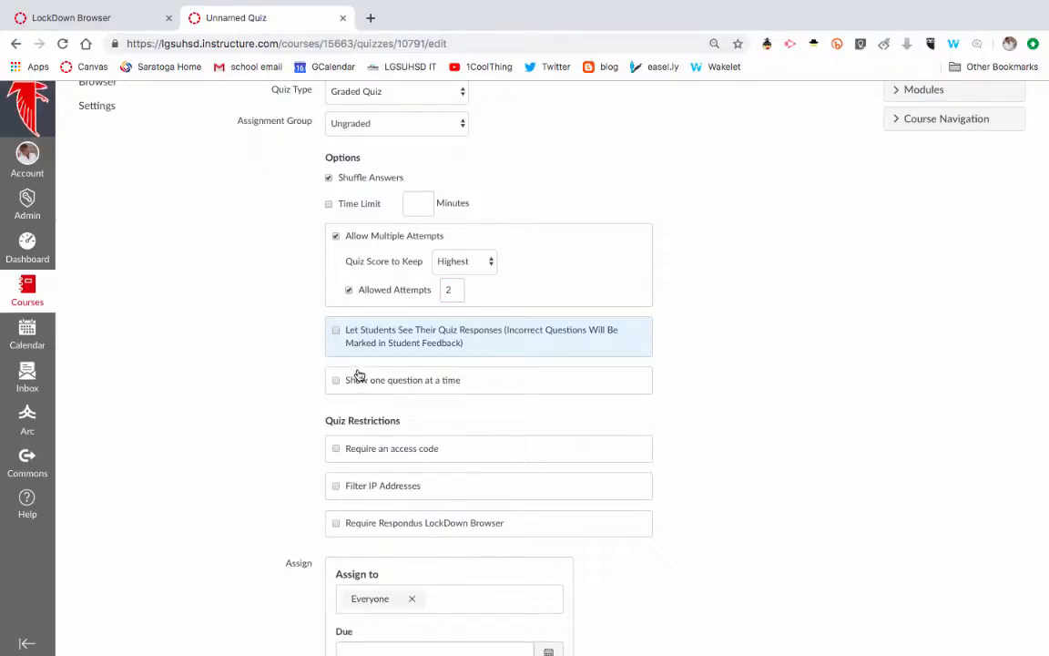
left_click(336, 330)
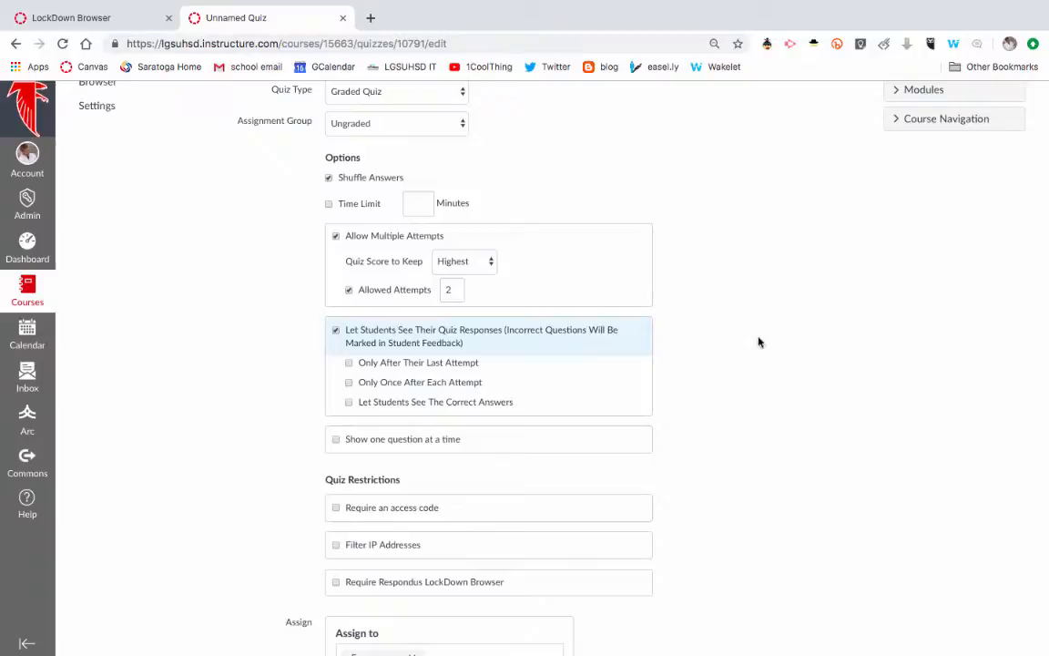
mouse_move(510, 411)
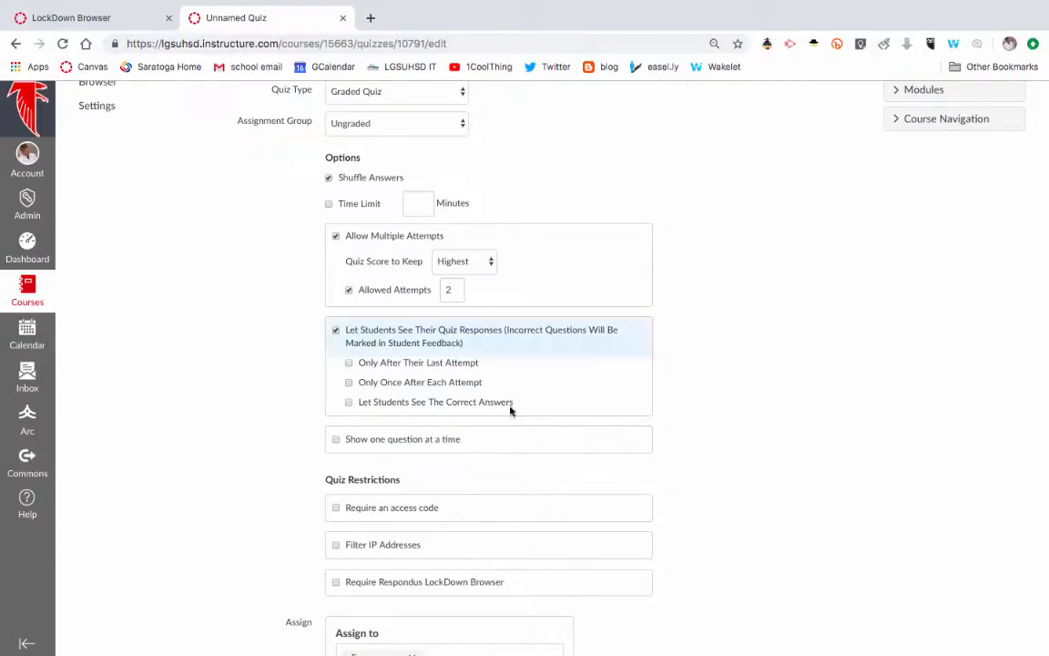
Turn on Show one question at a time and Lock questions after answering
scroll("down", 3)
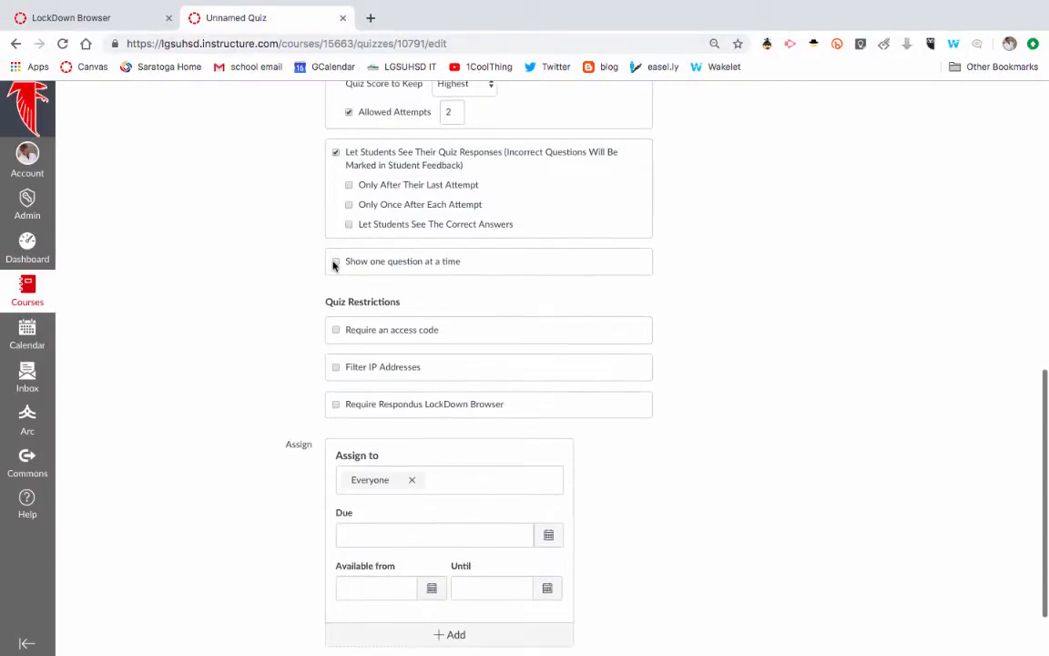
left_click(335, 262)
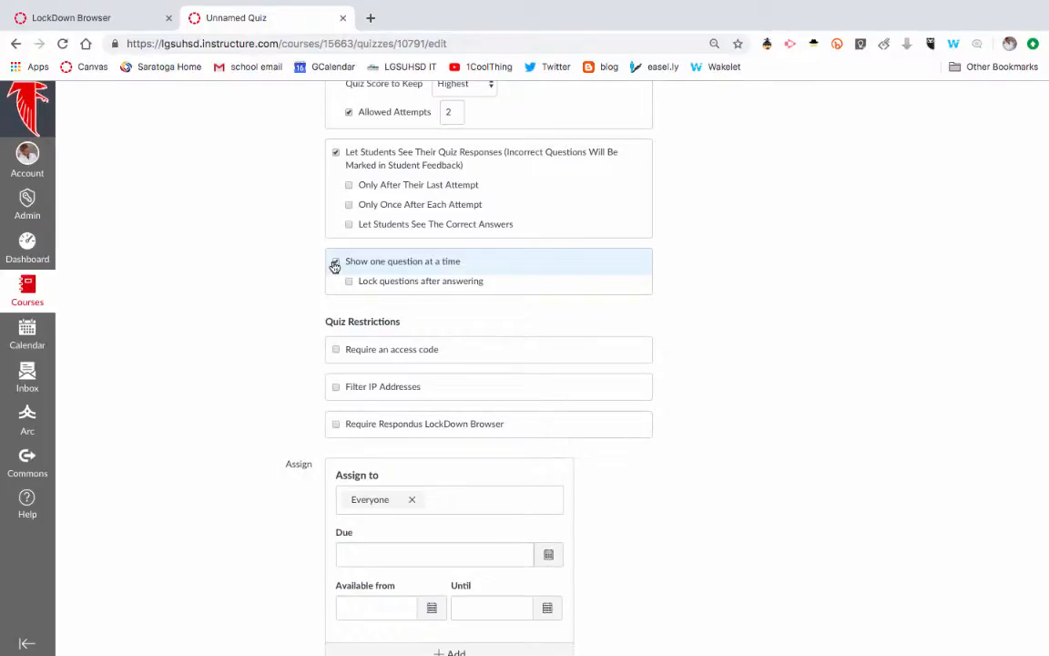
left_click(336, 262)
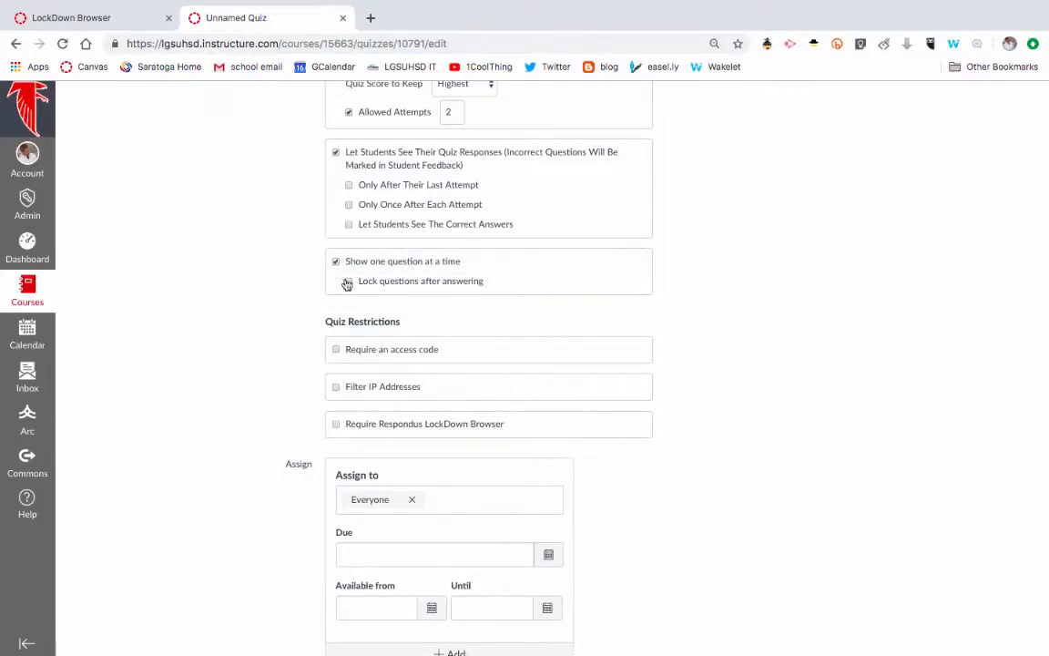
left_click(349, 281)
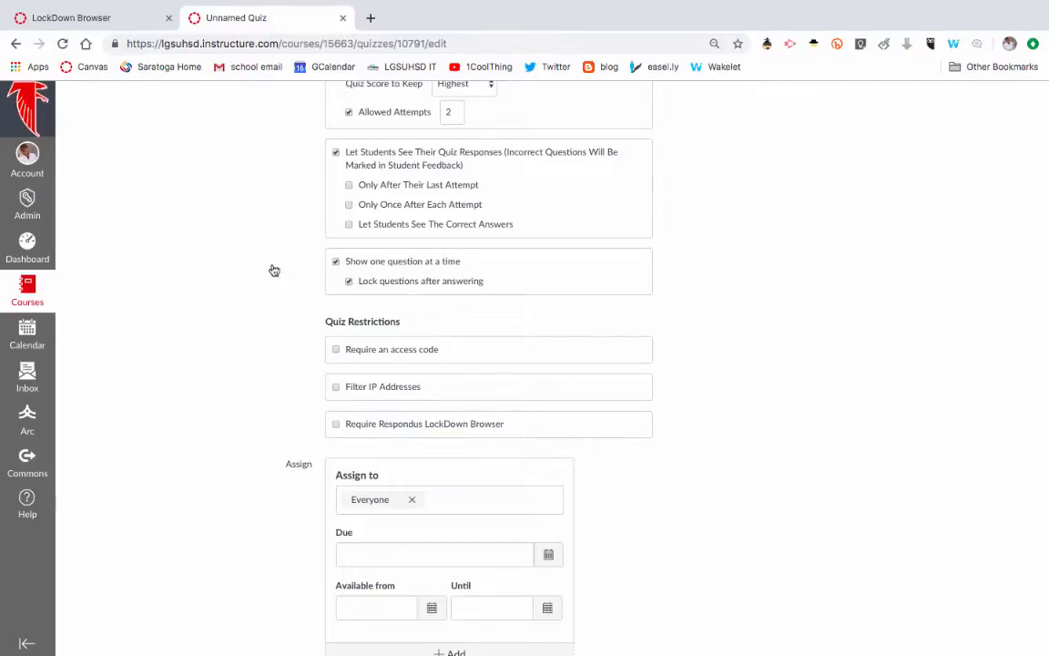
scroll("down", 3)
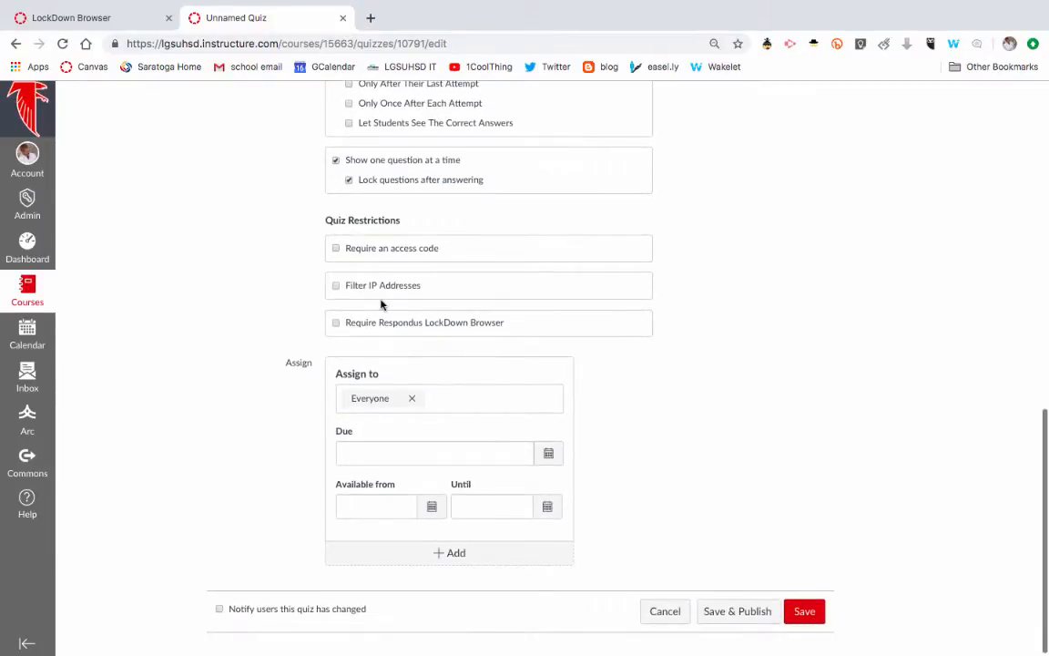
Turn on Require an access code for the quiz
left_click(336, 248)
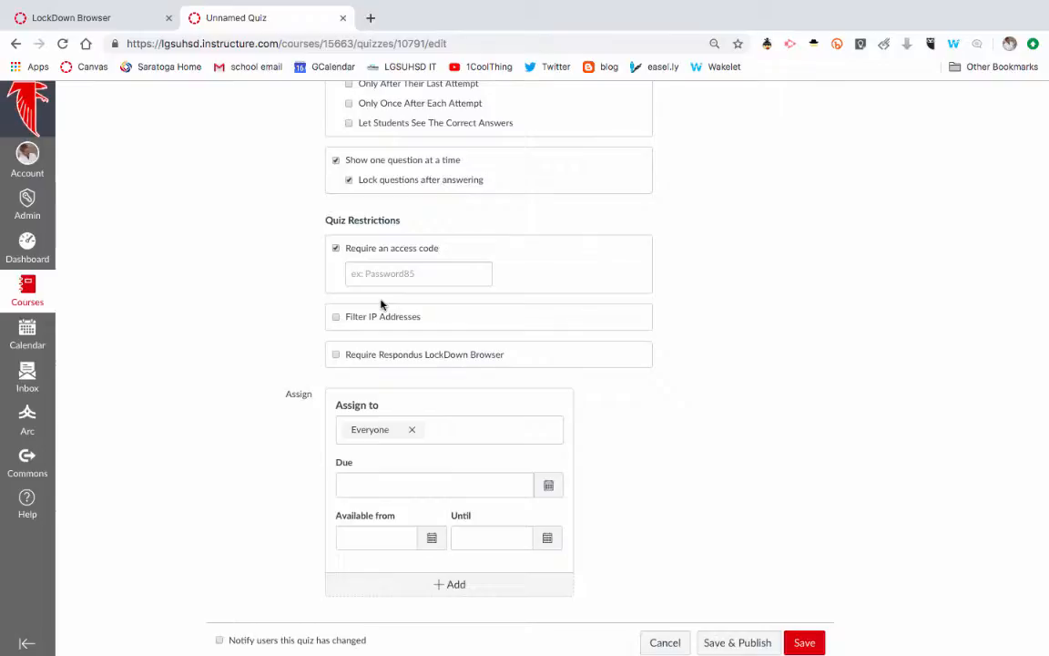
mouse_move(387, 335)
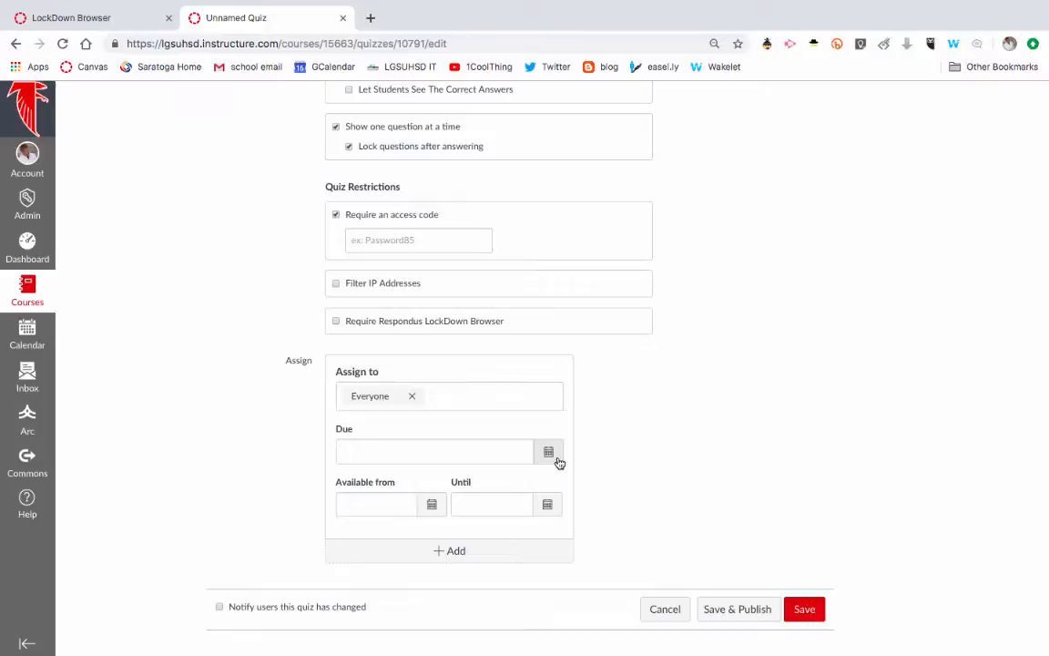
mouse_move(390, 444)
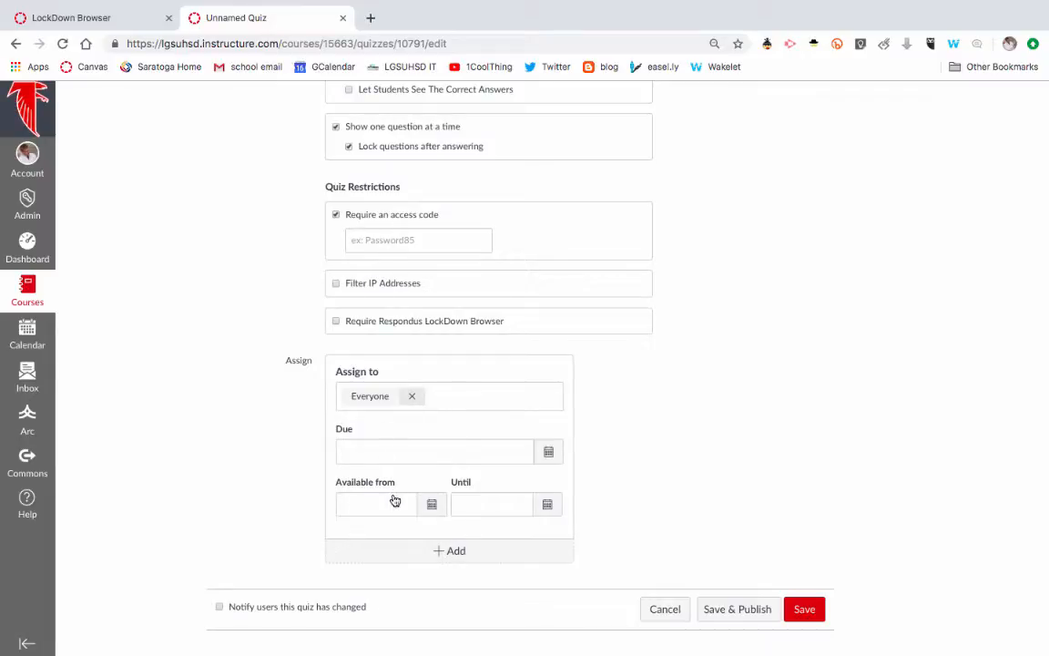
Replace Everyone with Earth Sciences Per 2 and add a second assignment block
left_click(447, 396)
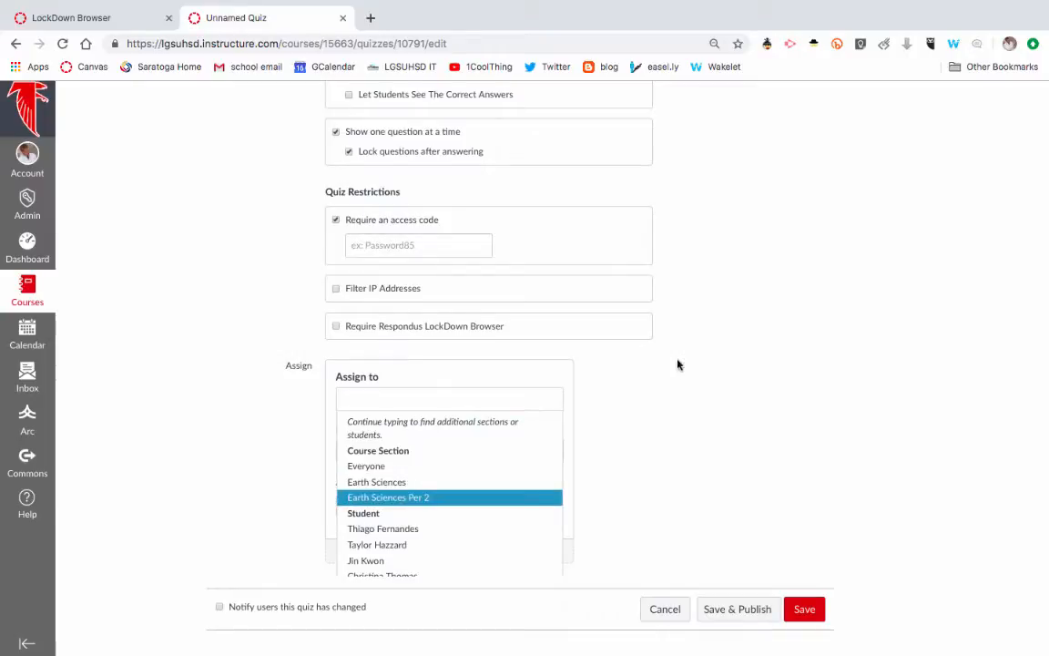
left_click(389, 497)
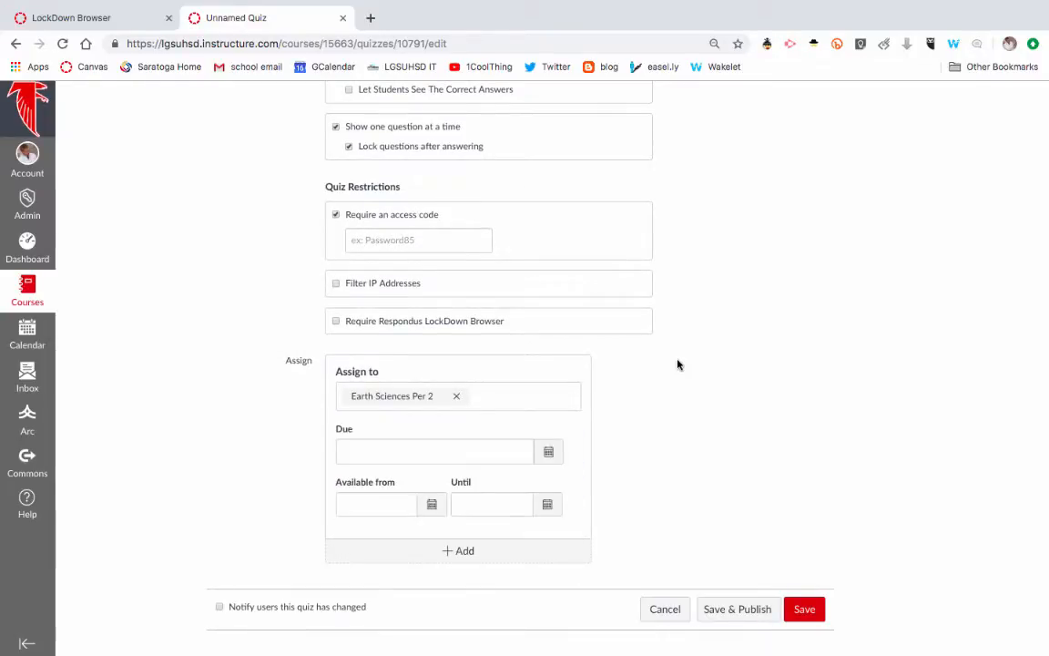
mouse_move(380, 461)
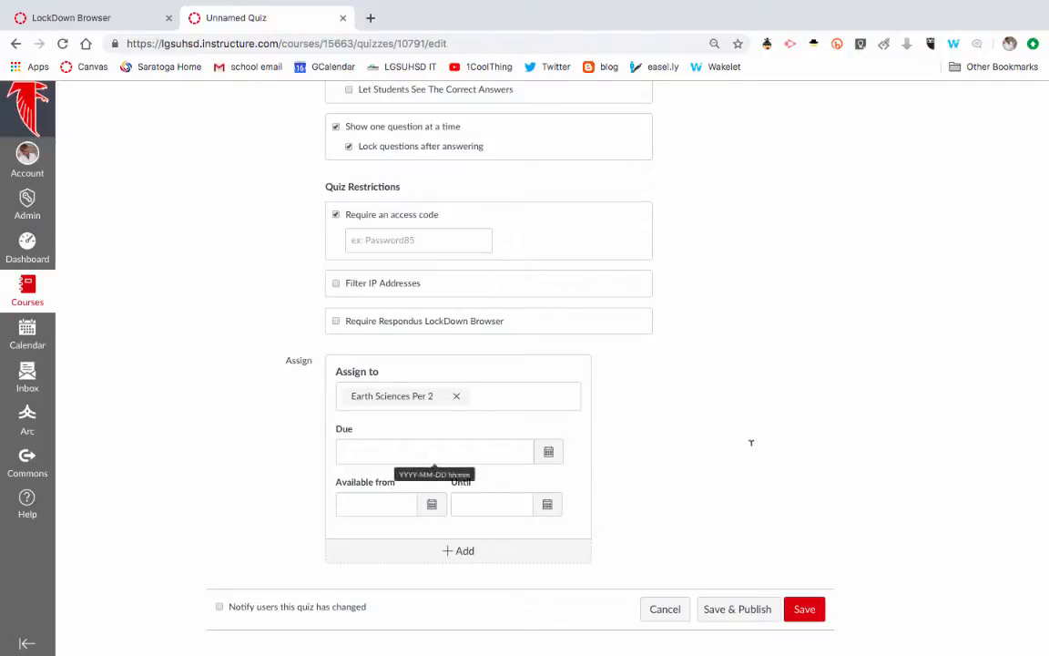
left_click(458, 550)
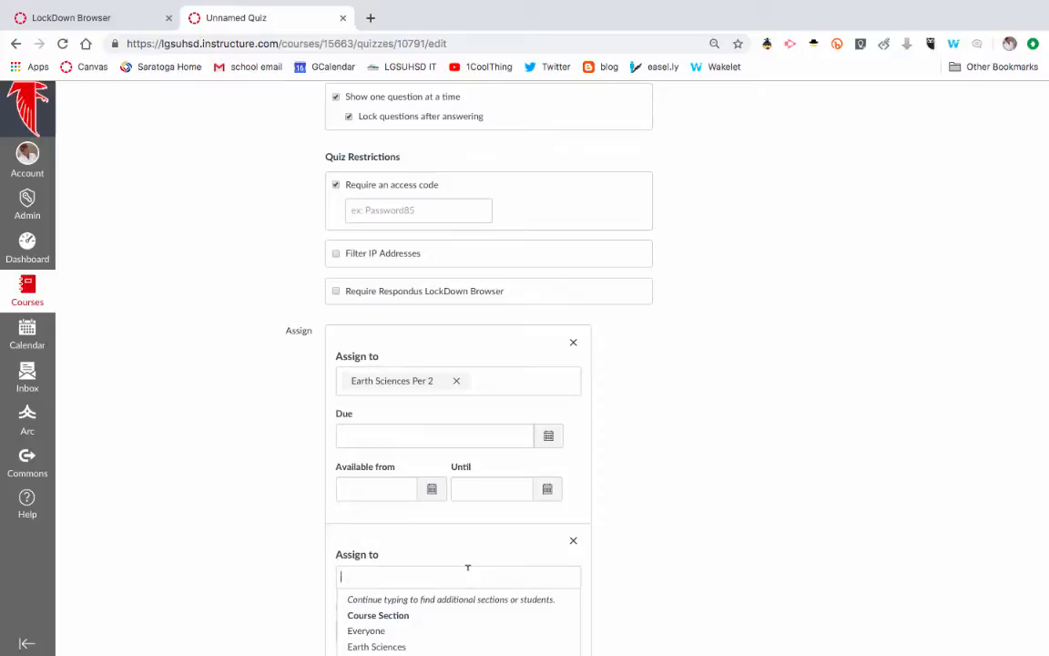
mouse_move(643, 358)
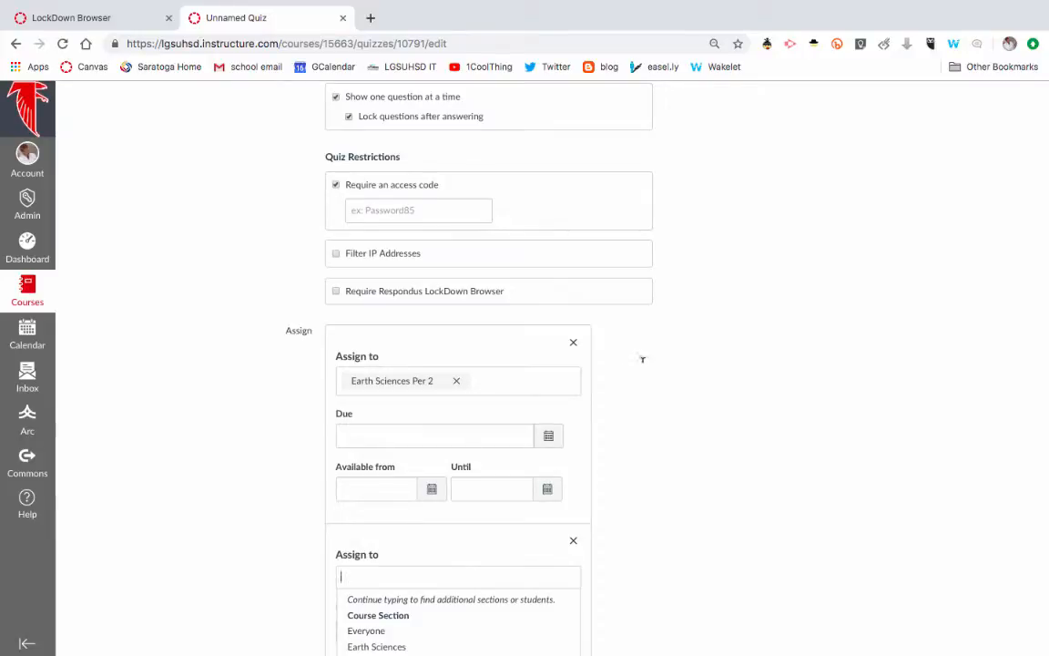
mouse_move(643, 367)
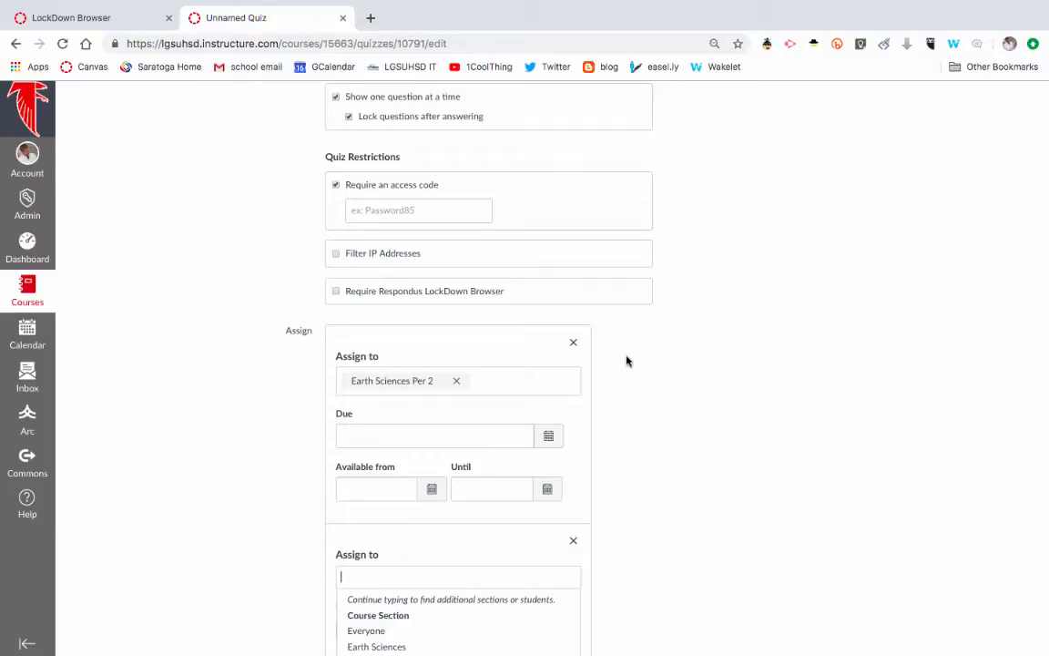
mouse_move(642, 564)
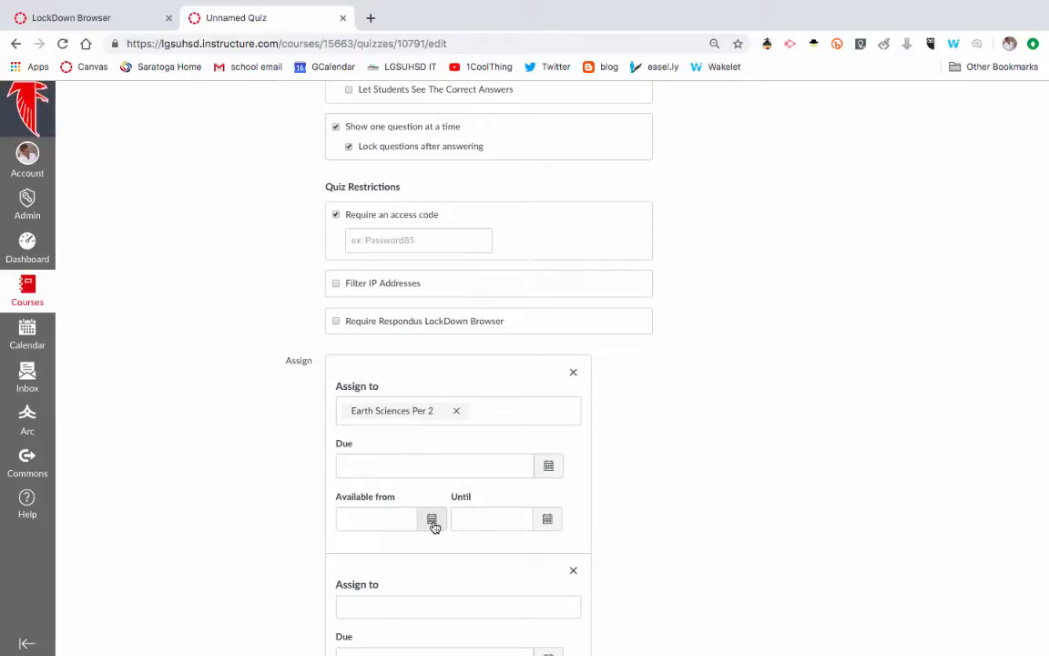
mouse_move(365, 524)
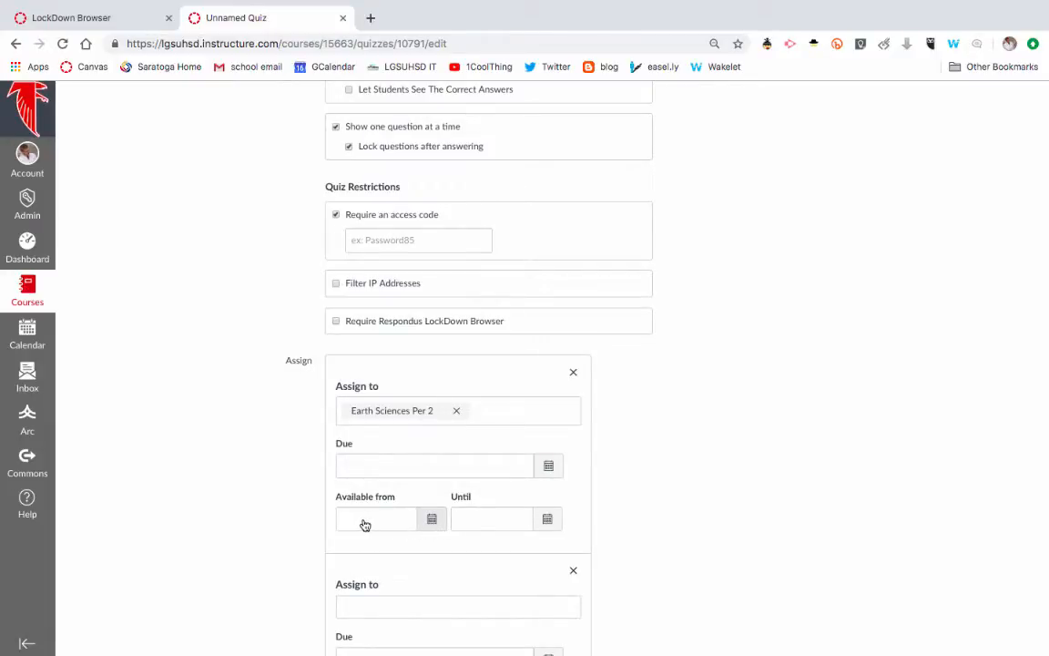
left_click(376, 519)
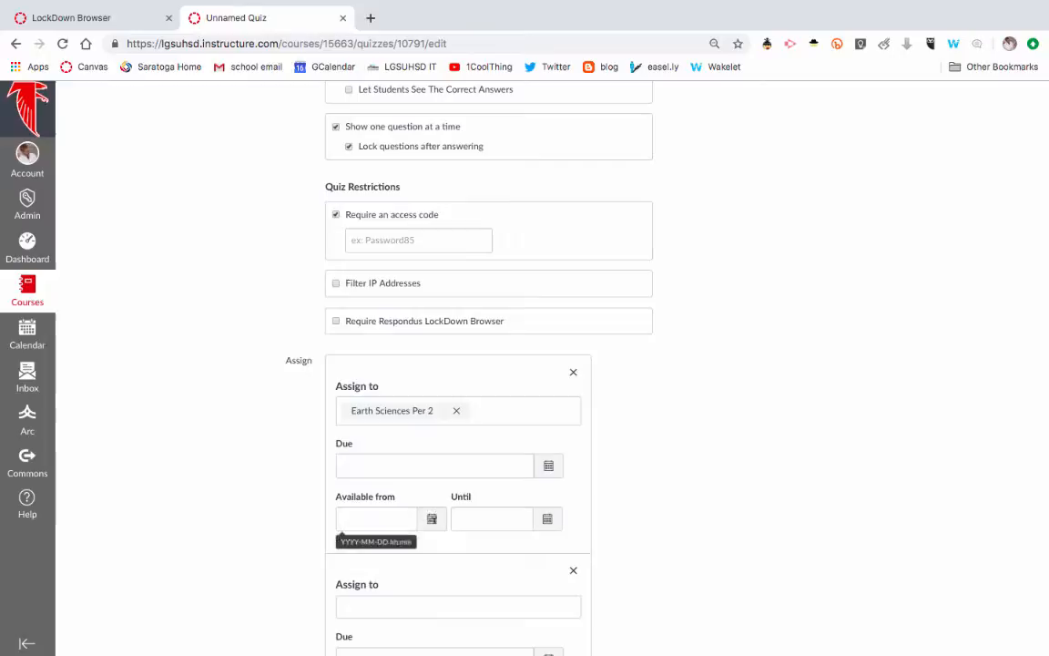
left_click(377, 518)
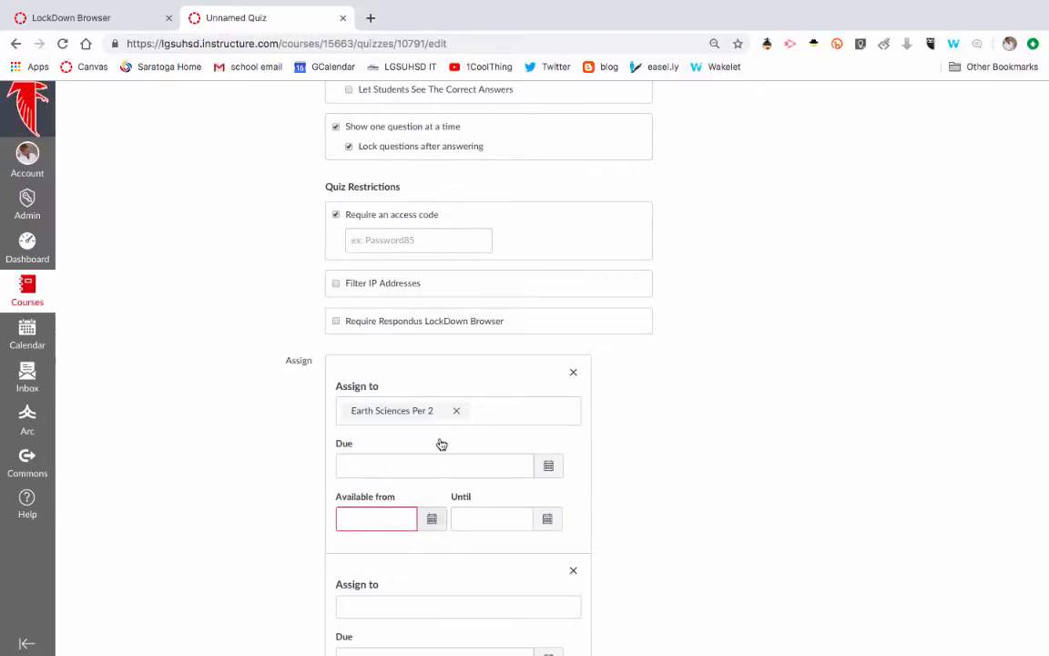
left_click(375, 518)
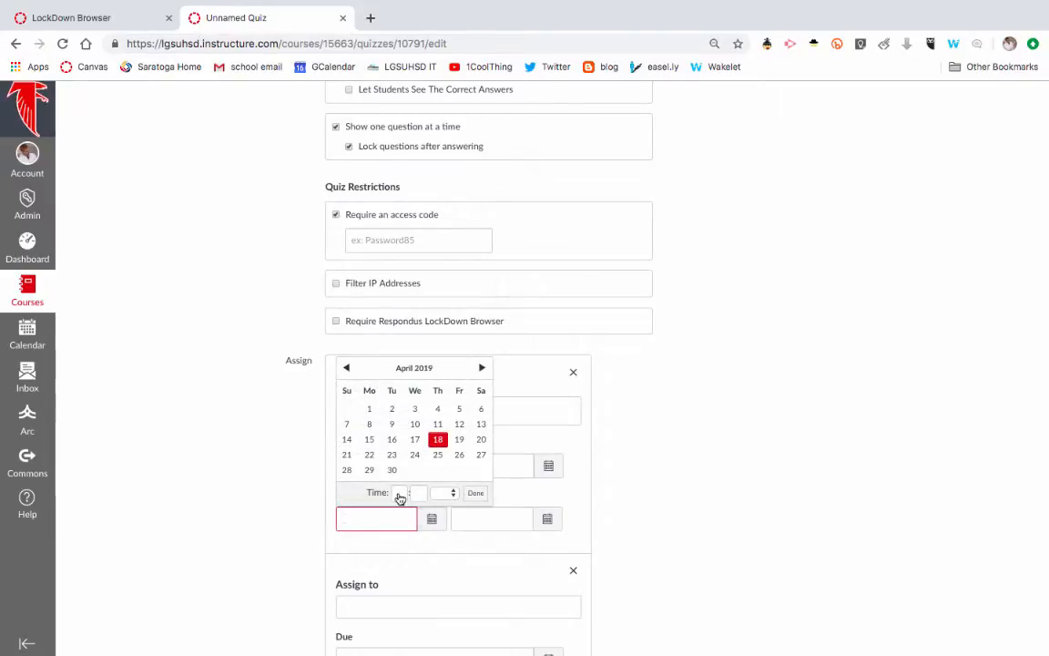
left_click(438, 439)
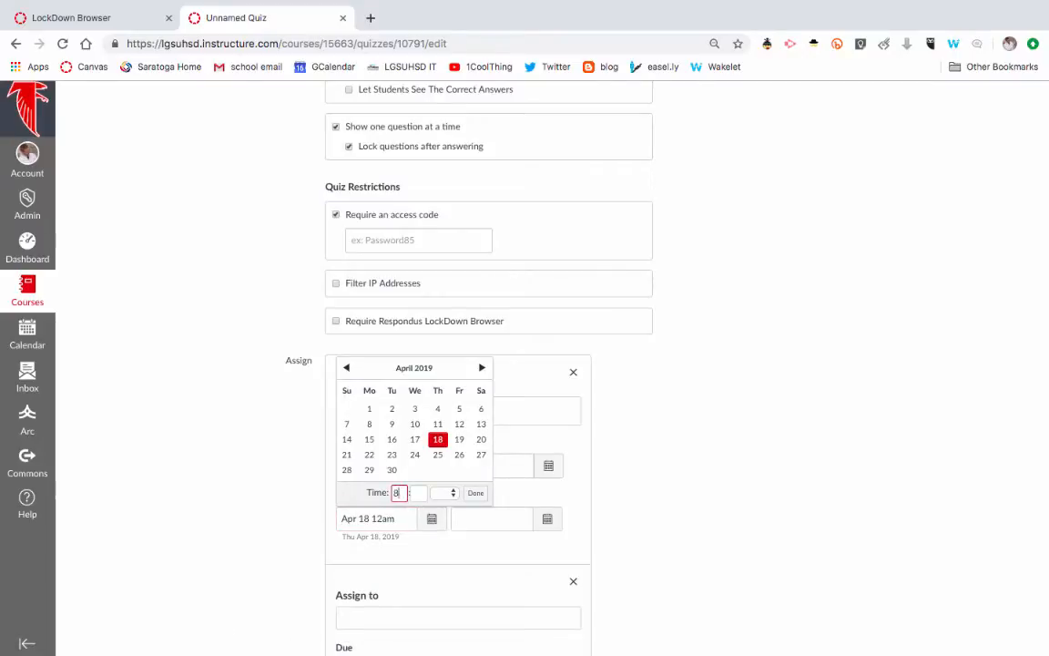
type("15")
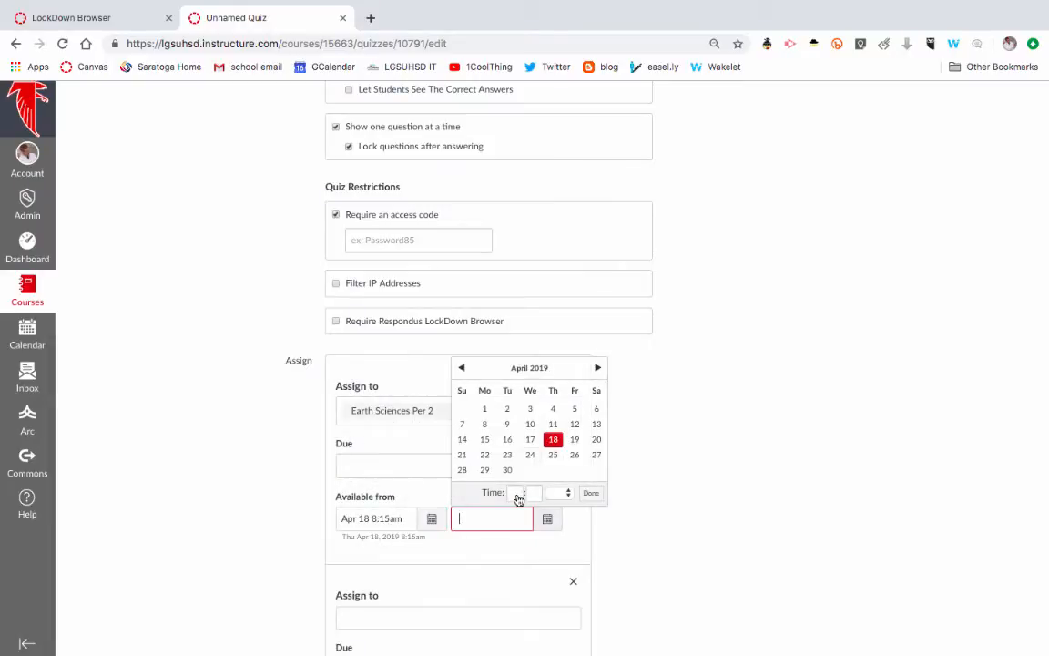
type("Apr 18 11:59pm")
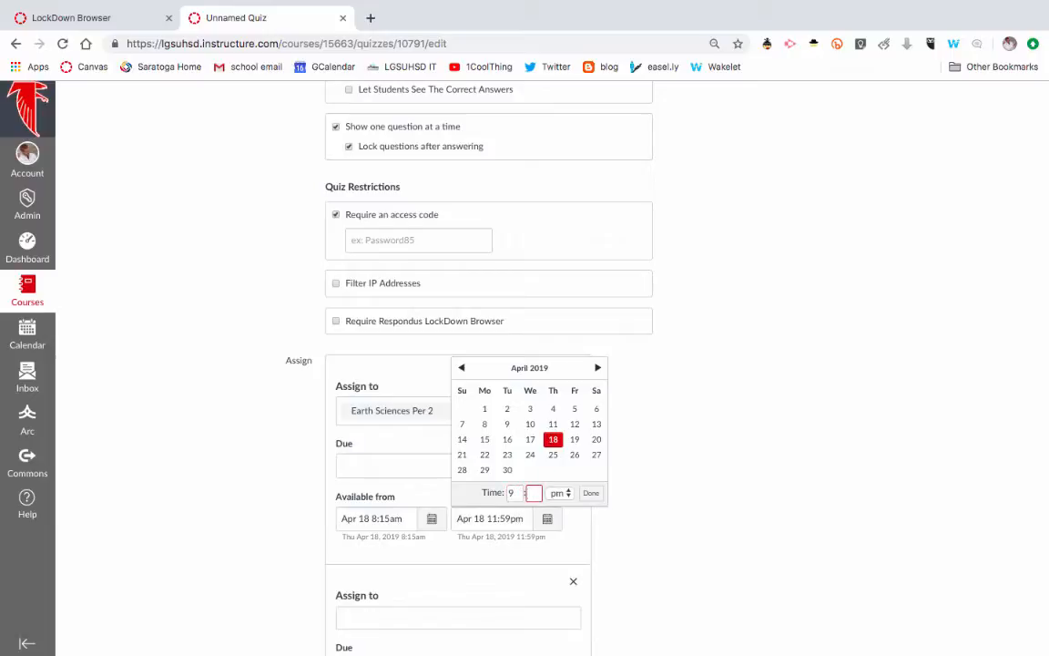
type("45a")
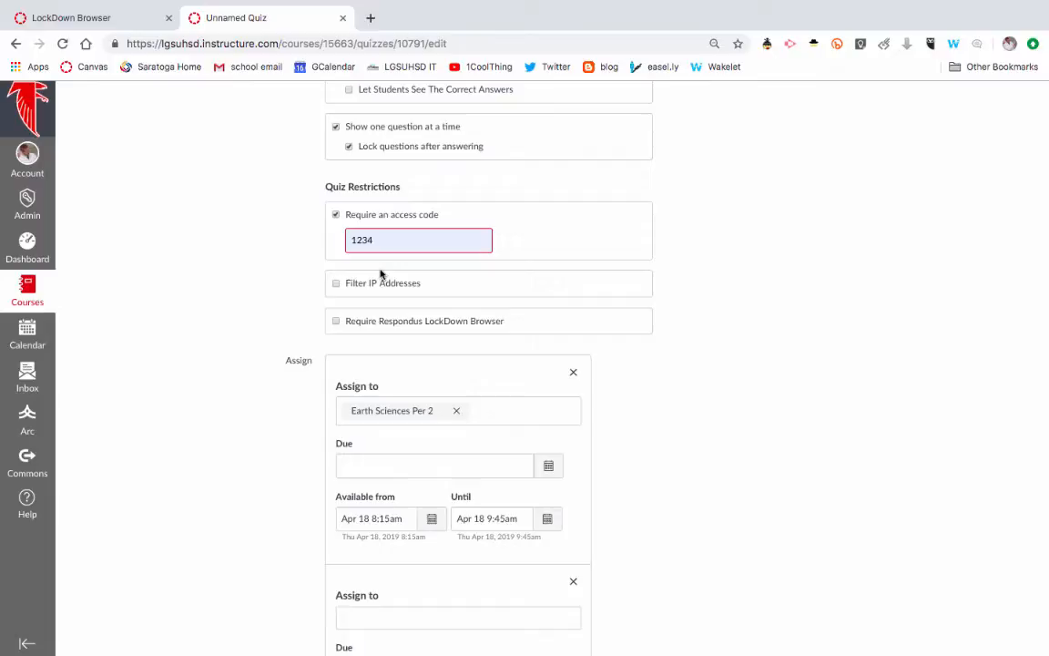
mouse_move(659, 321)
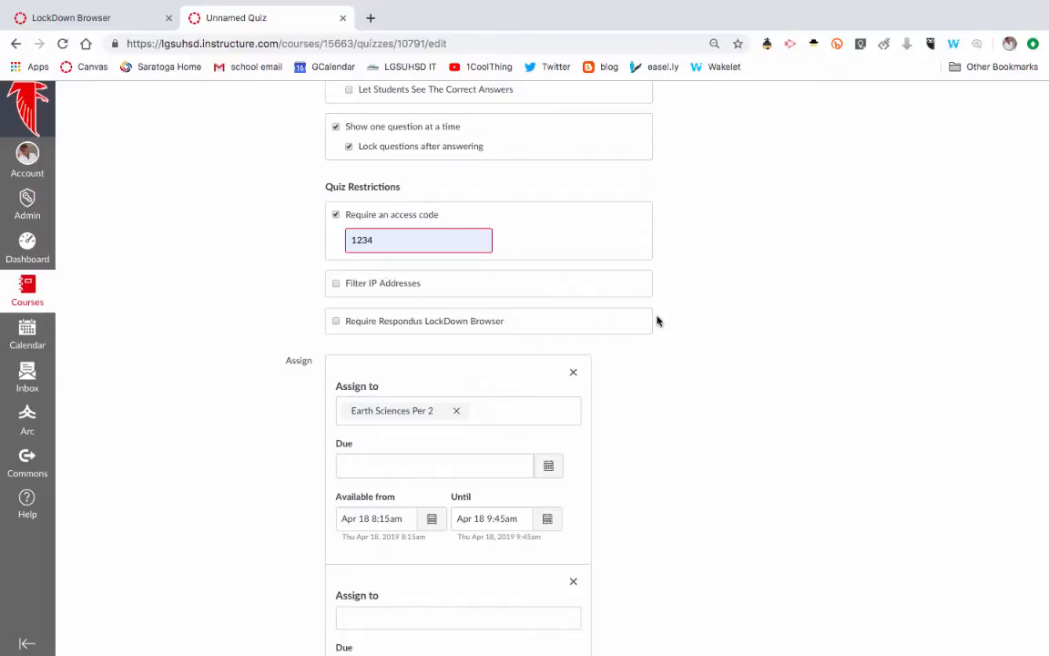
scroll("down", 3)
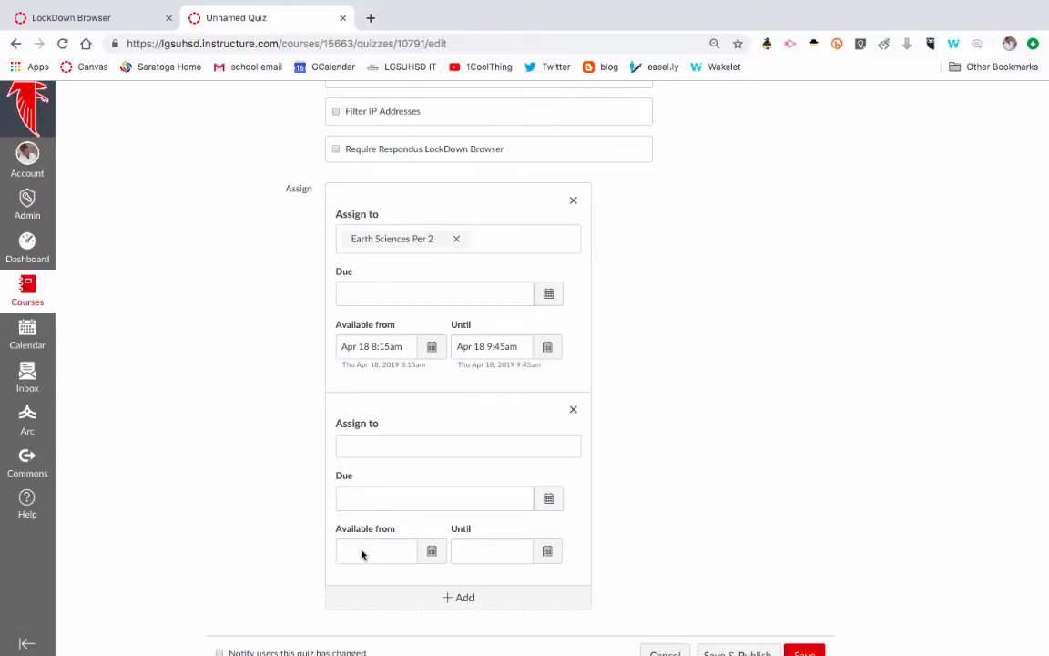
left_click(459, 445)
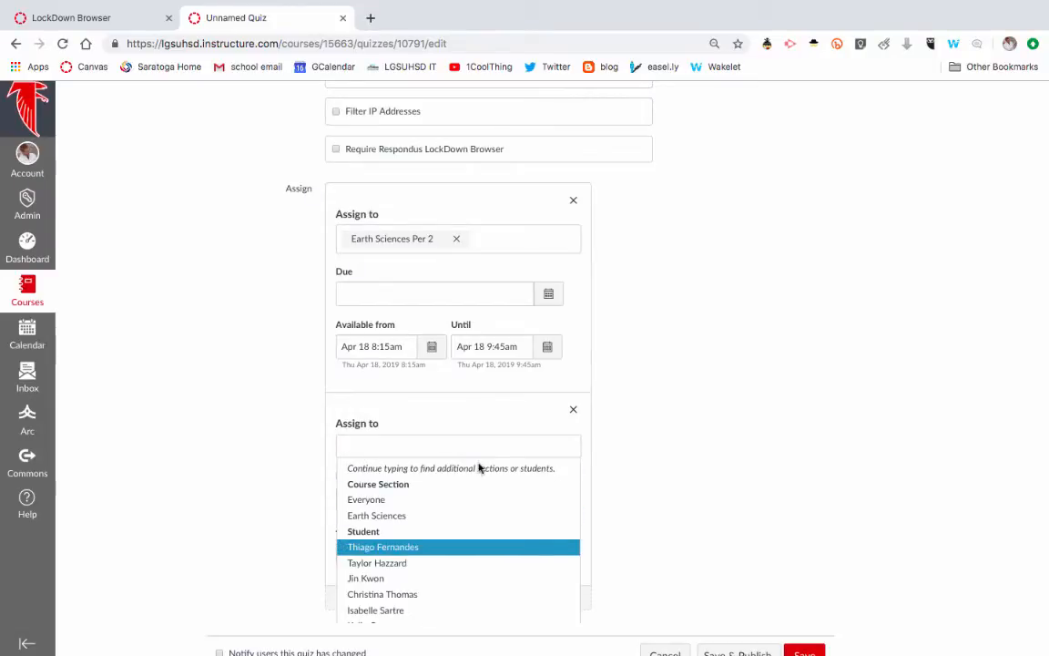
left_click(383, 546)
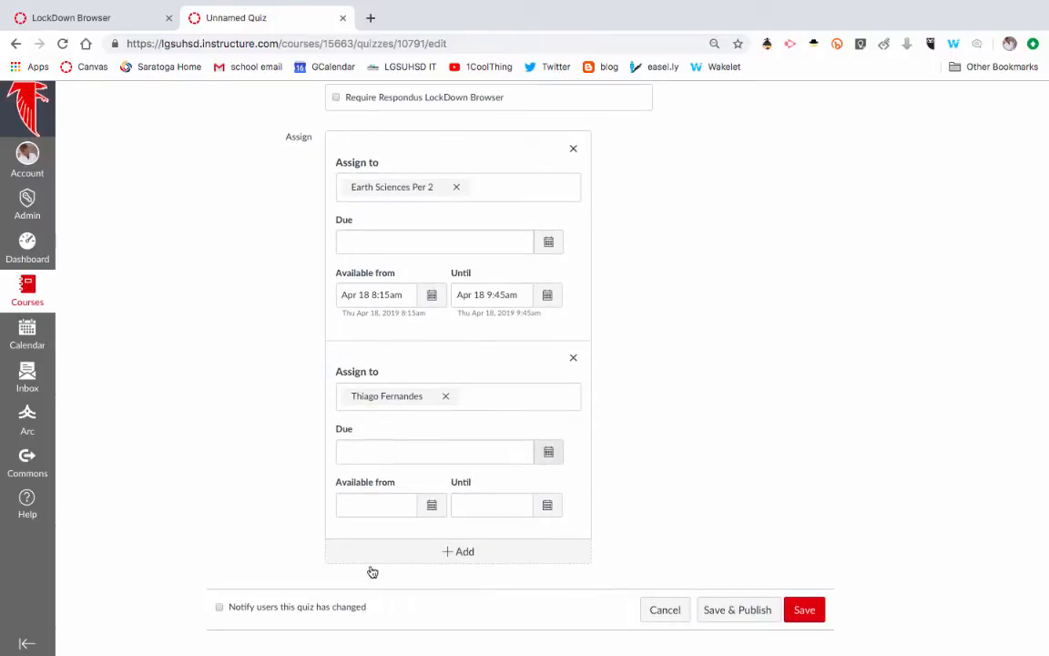
left_click(434, 452)
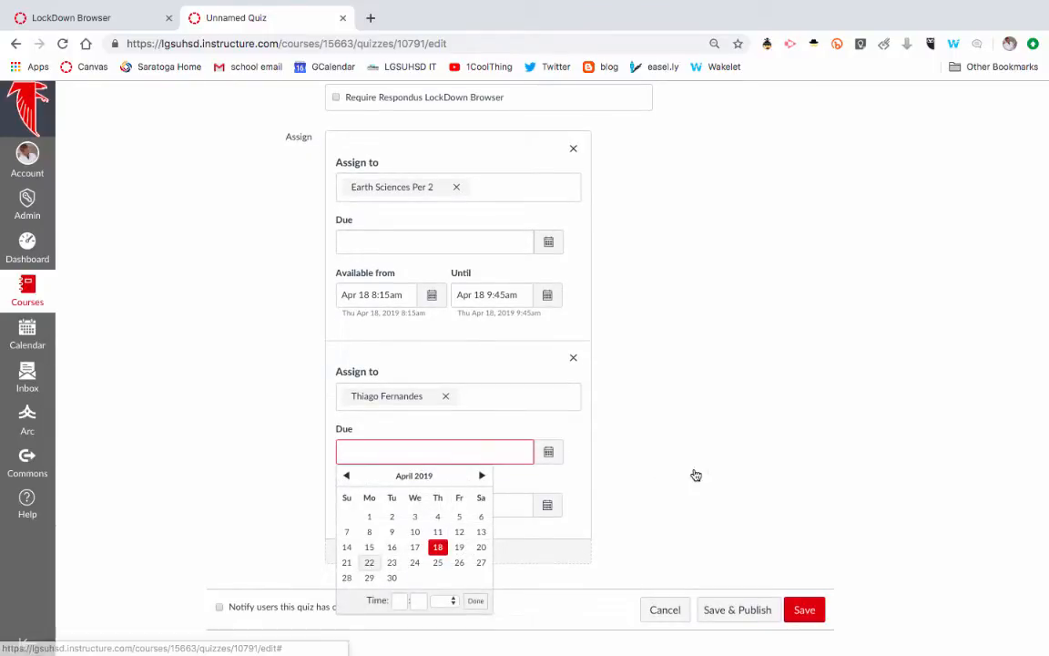
left_click(369, 562)
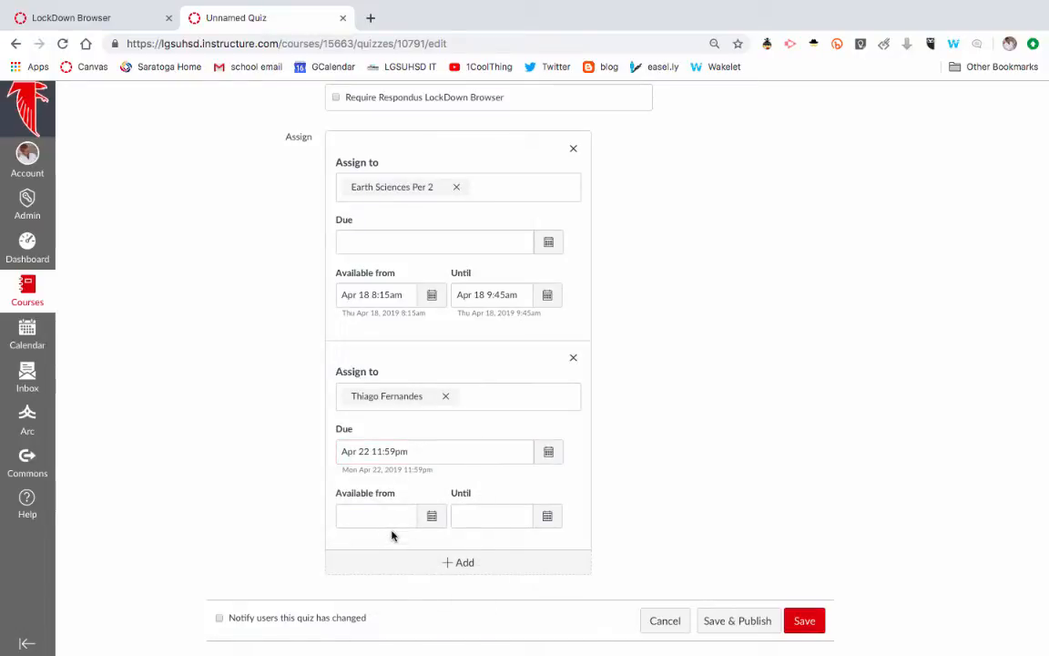
mouse_move(688, 440)
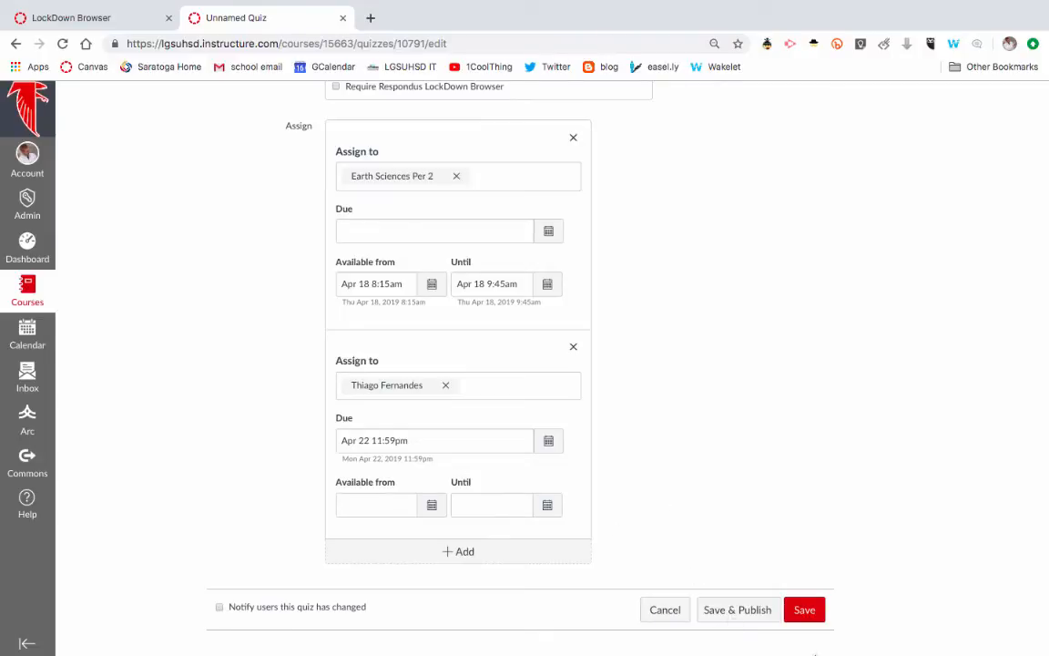
mouse_move(808, 555)
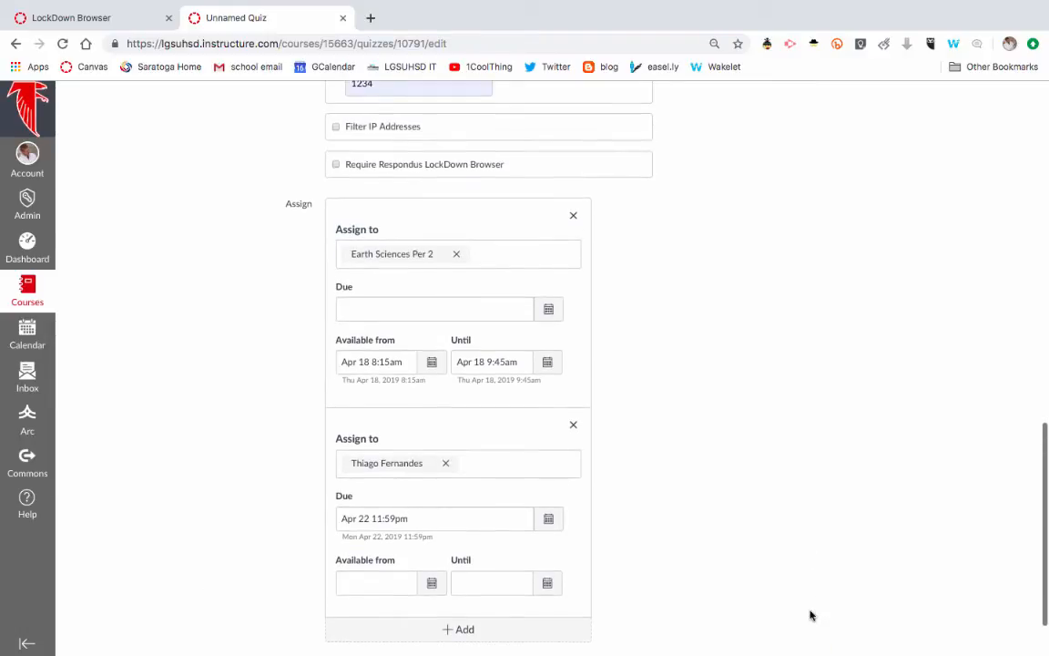
Try saving, go back from the unassigned-section warning, and add a third assignment block
scroll("down", 3)
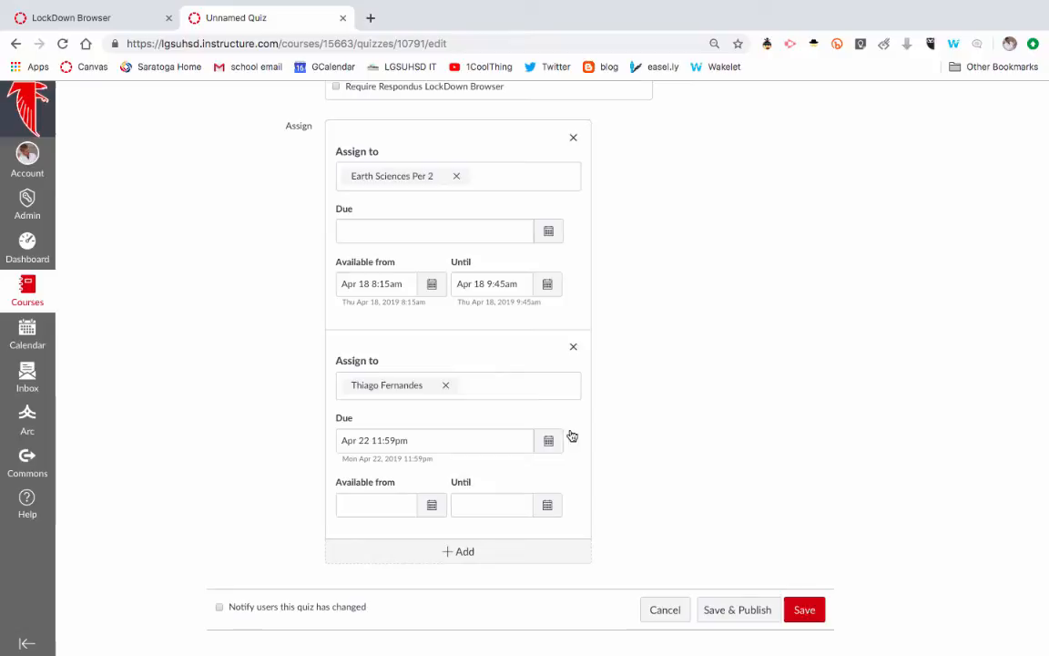
left_click(803, 609)
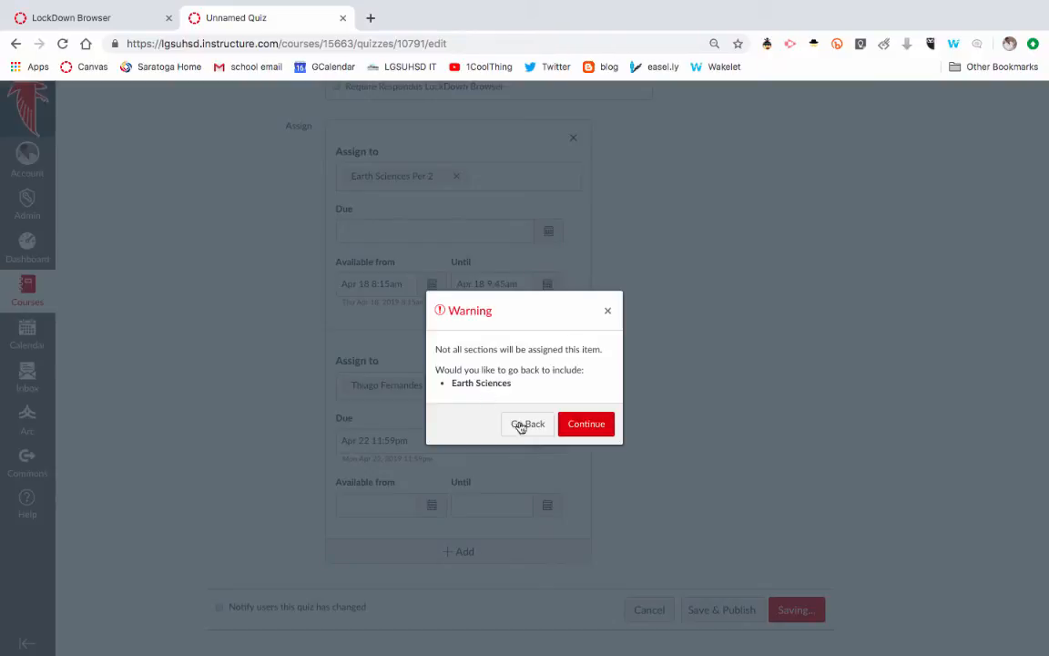
left_click(587, 424)
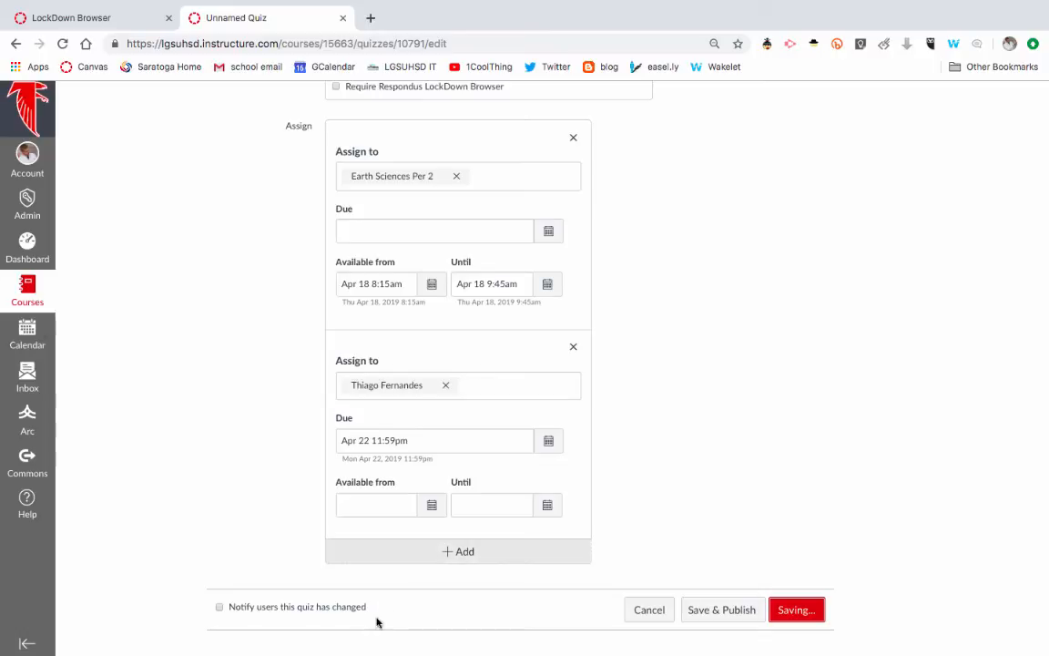
left_click(459, 551)
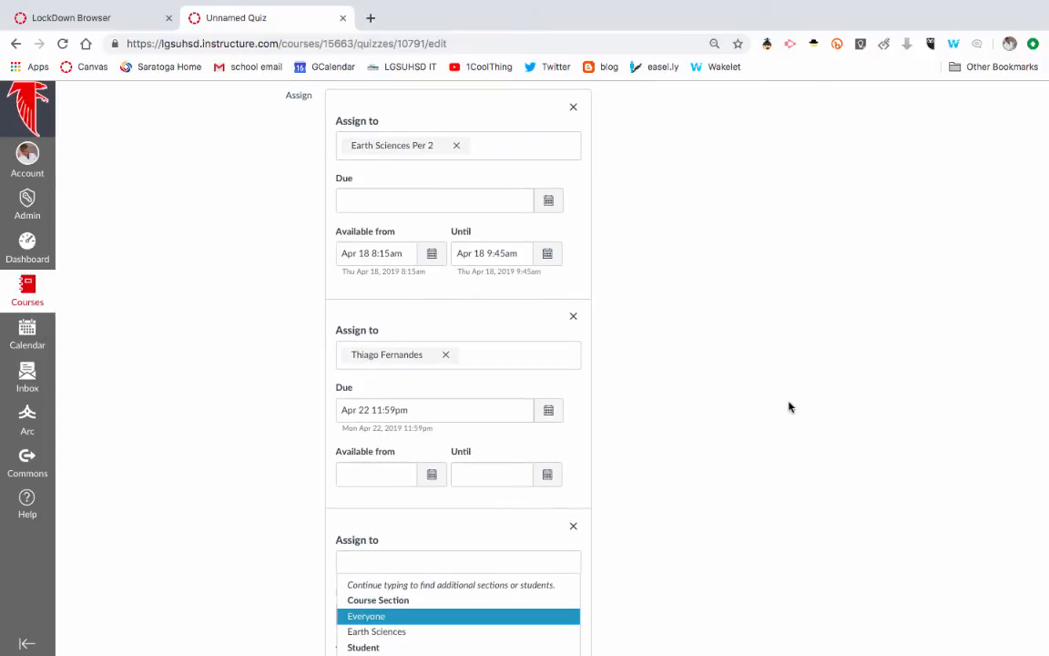